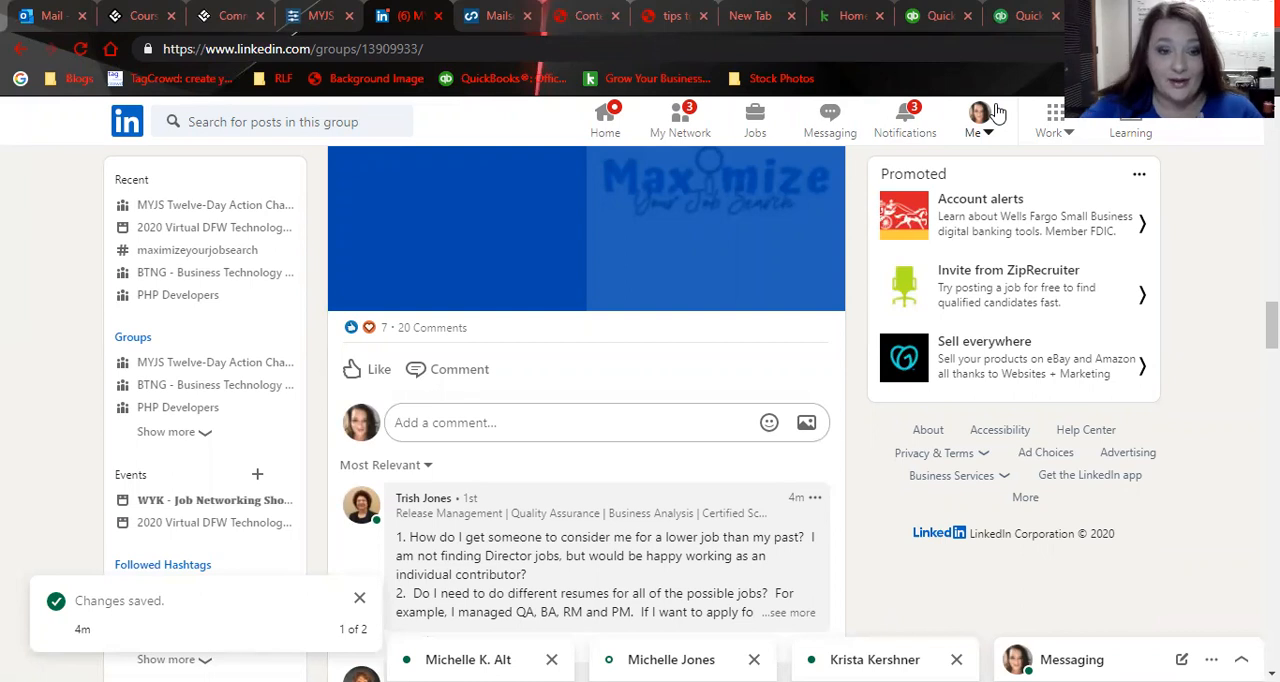
mouse_move(996, 110)
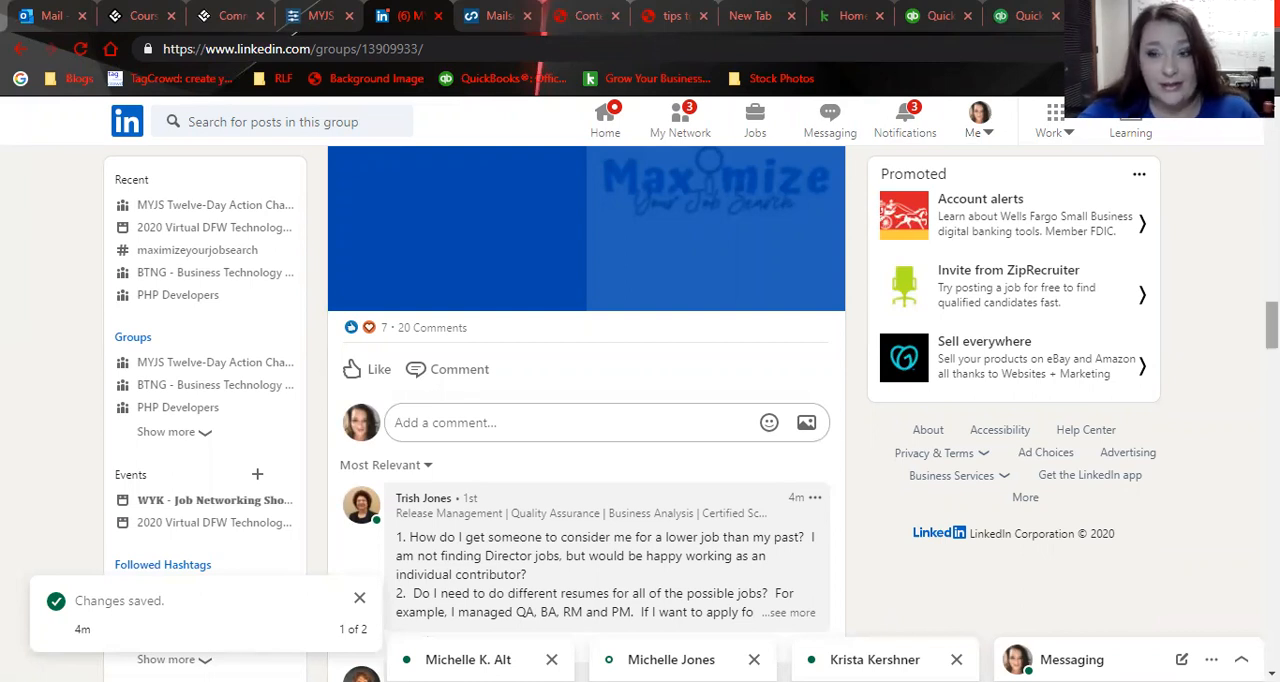
- Scroll the group feed until the post's Most Relevant comments and replies are visible
scroll("down", 3)
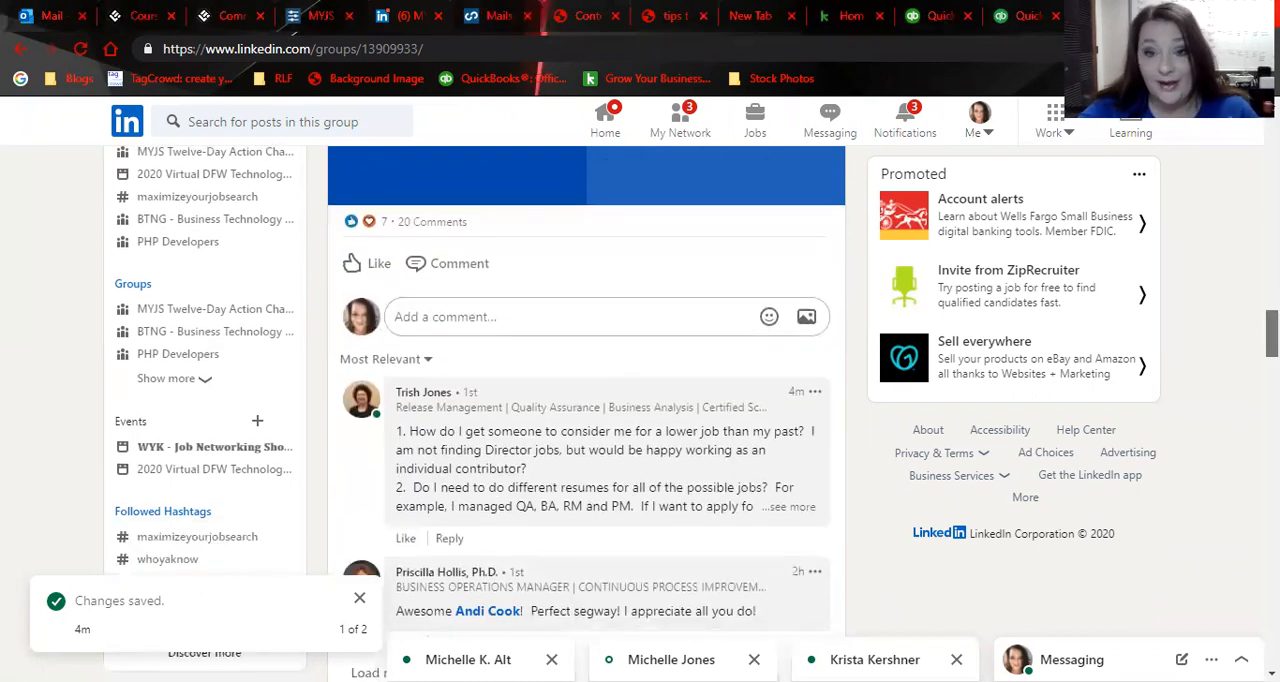
scroll("up", 3)
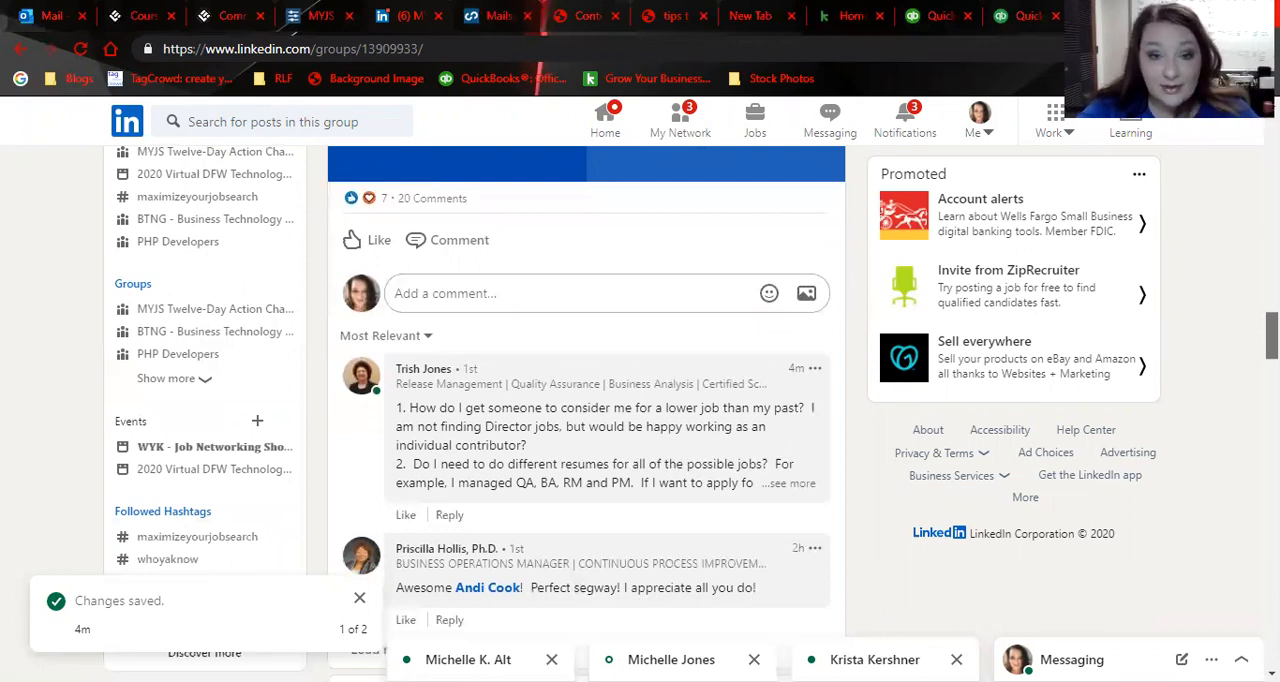
scroll("down", 3)
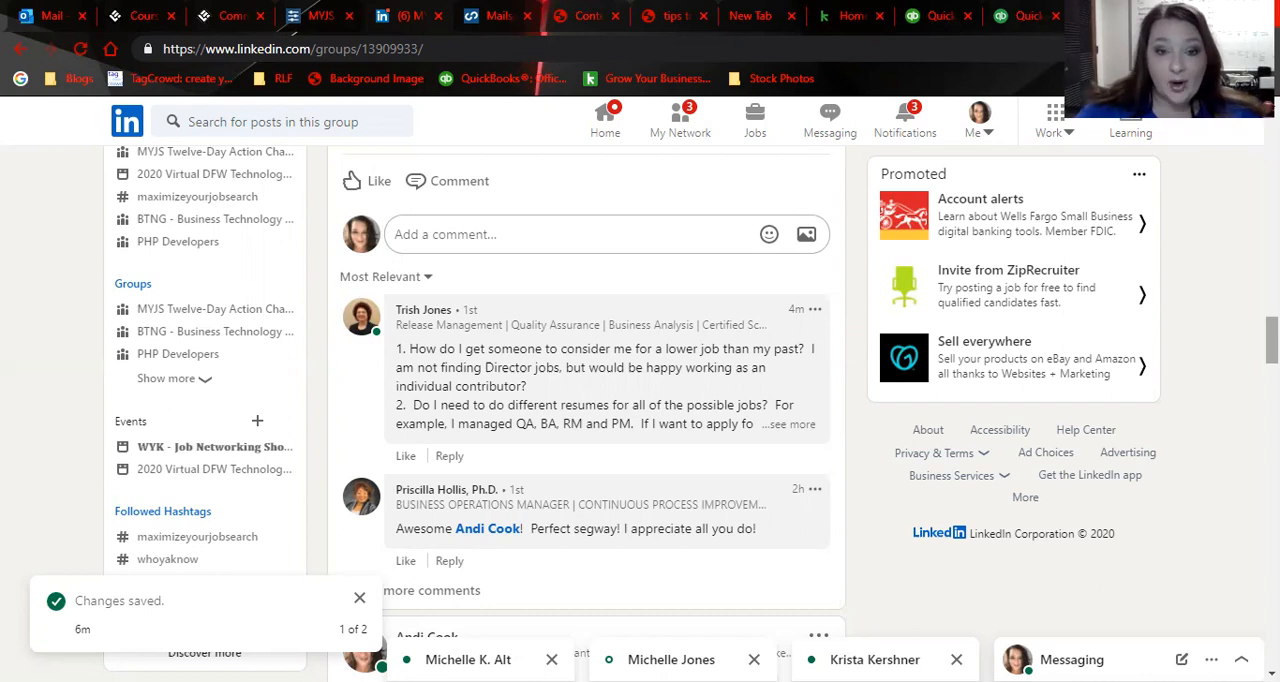
mouse_move(836, 448)
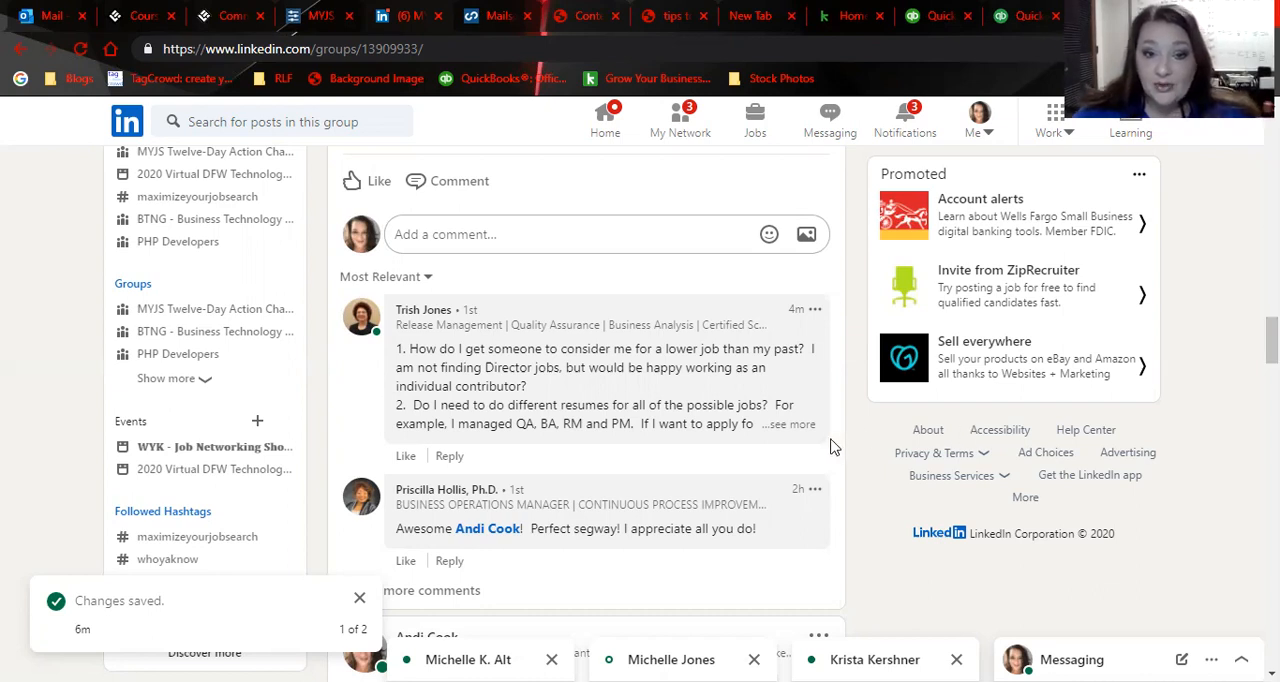
- Expand the top comment asking about resumes for lower-level roles and changing titles
left_click(788, 424)
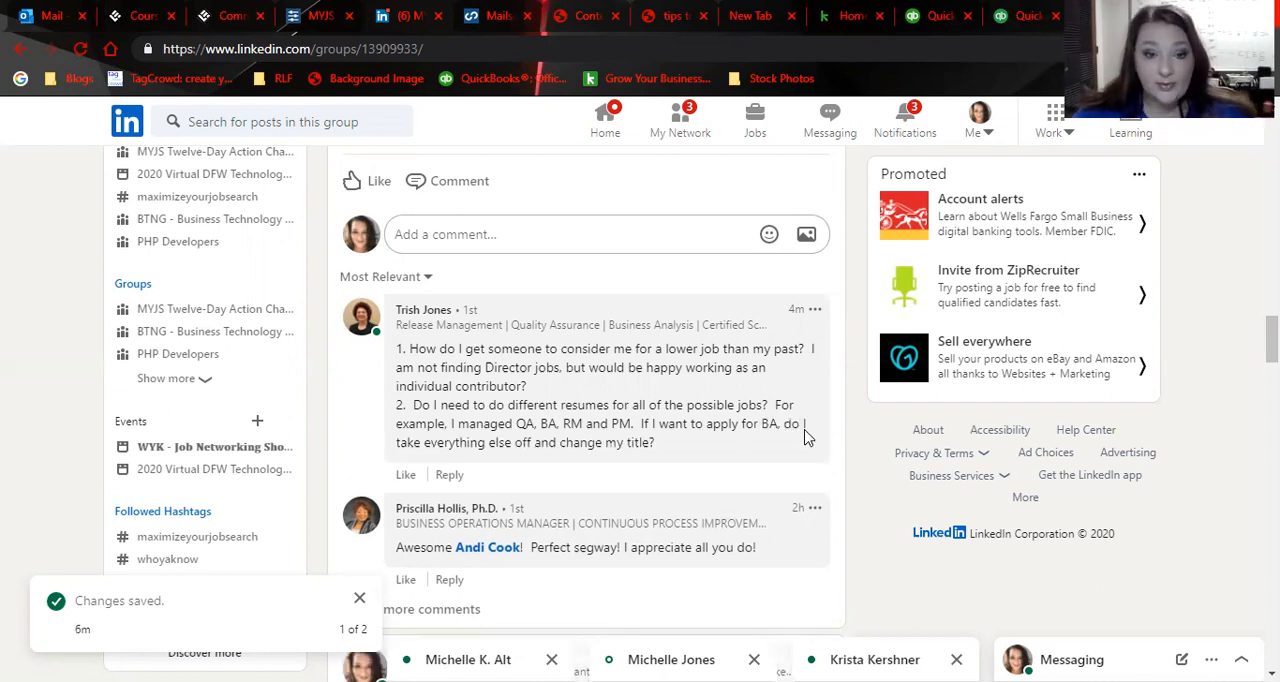
mouse_move(870, 504)
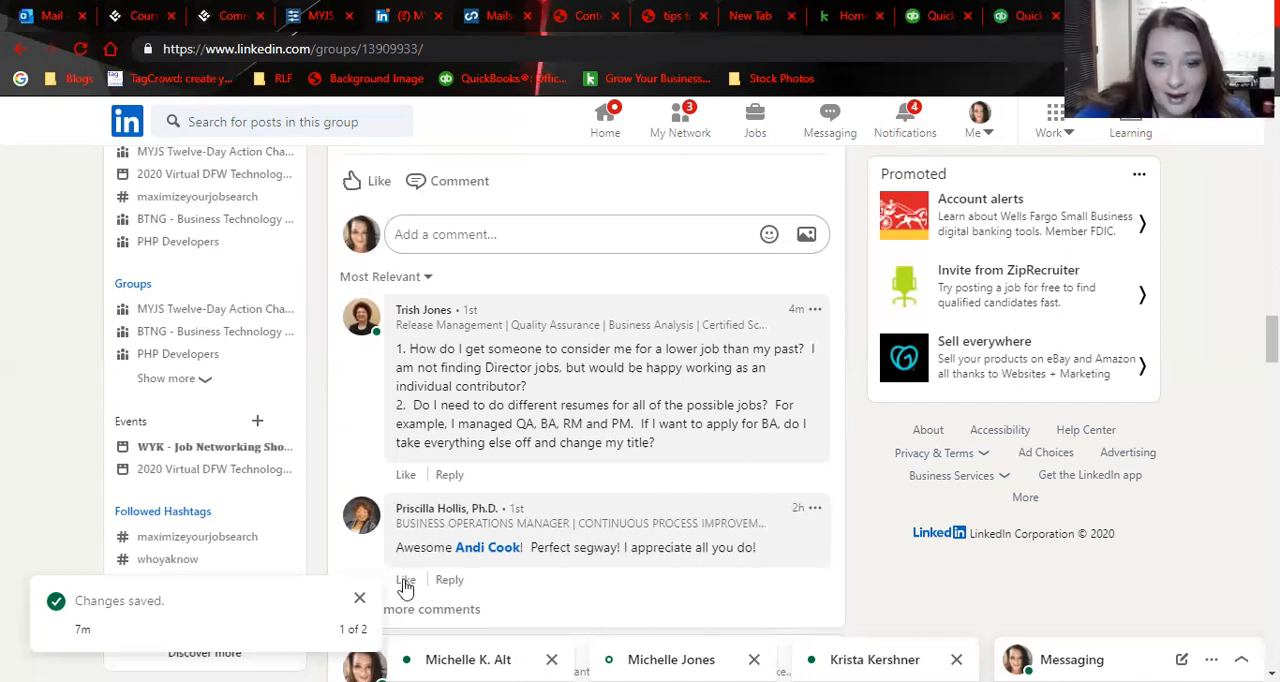
- Load the remaining comments and scroll down through the newly shown thread
left_click(432, 608)
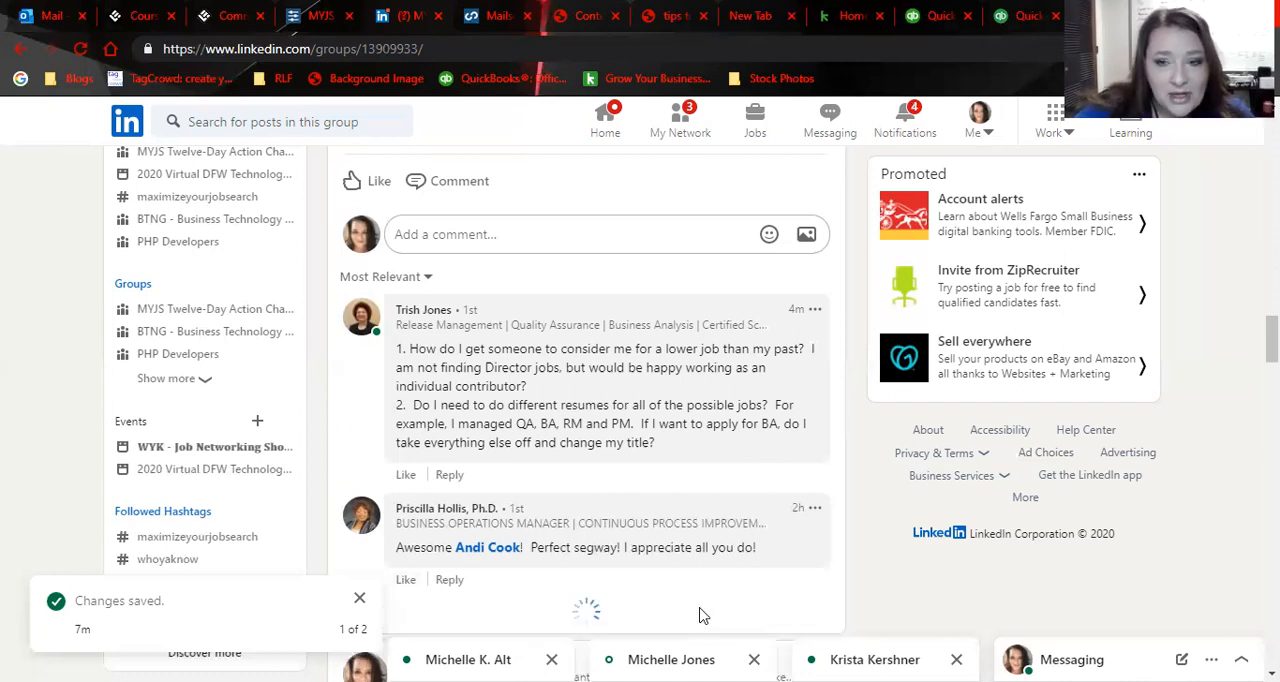
scroll("down", 3)
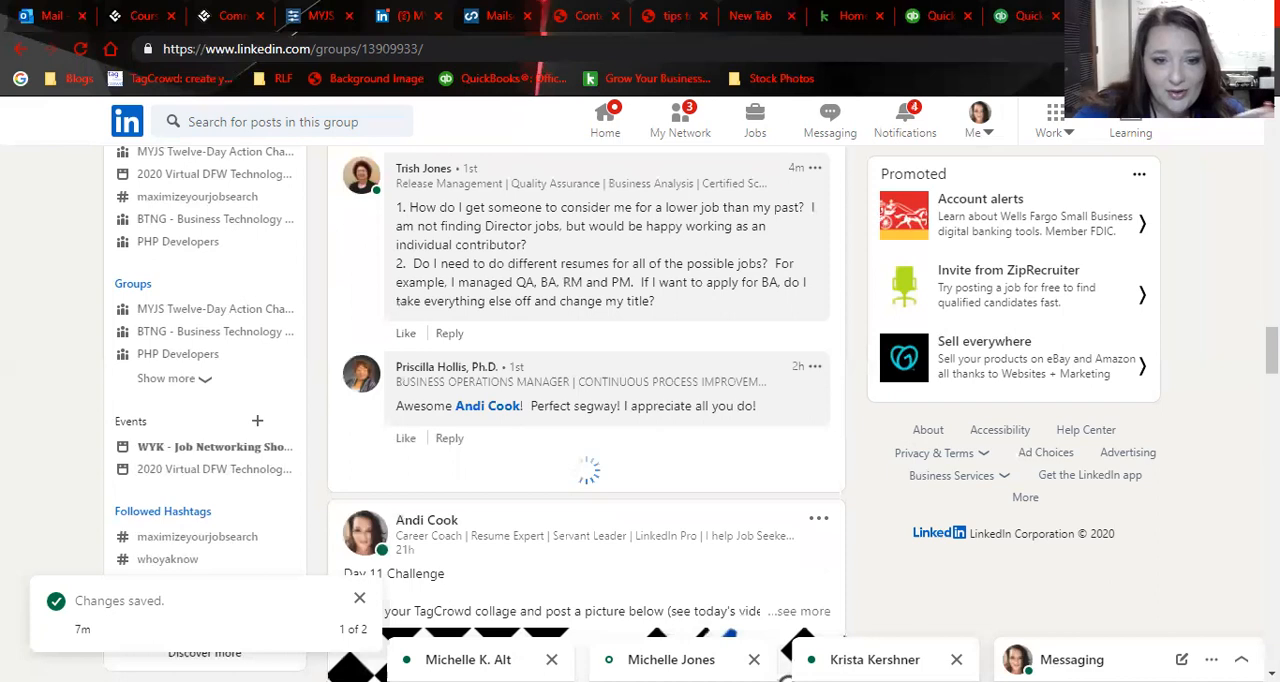
scroll("down", 3)
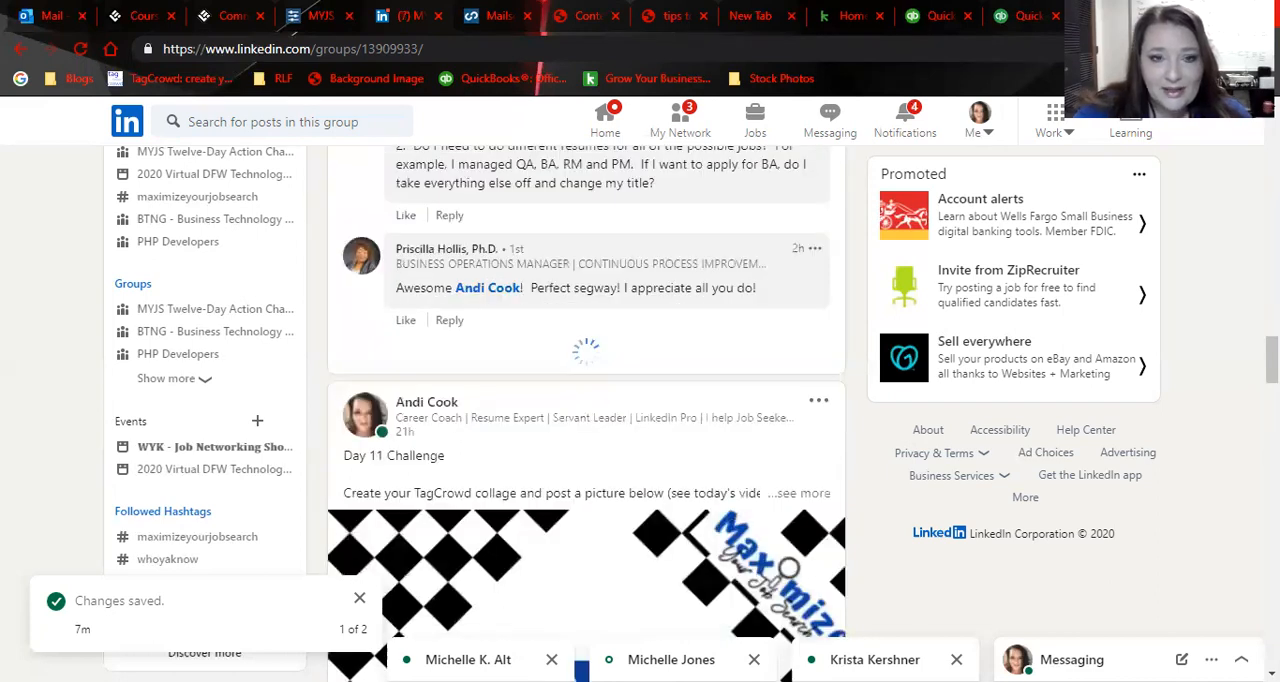
scroll("down", 3)
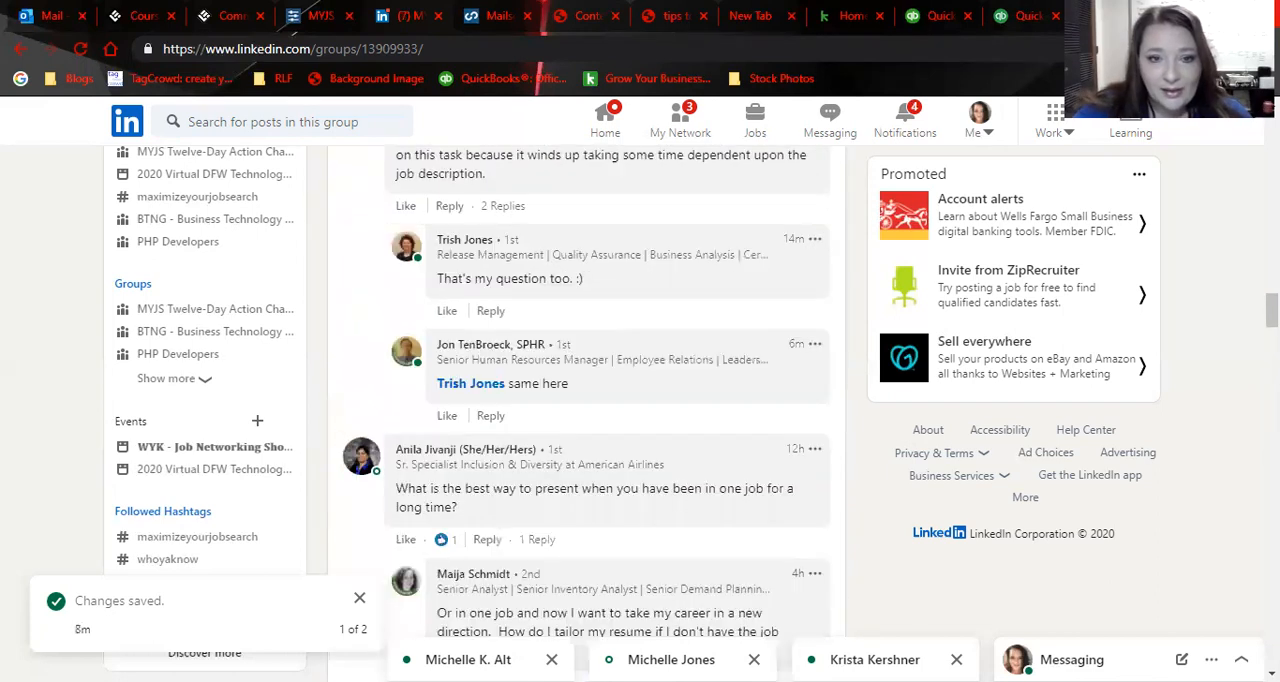
scroll("up", 3)
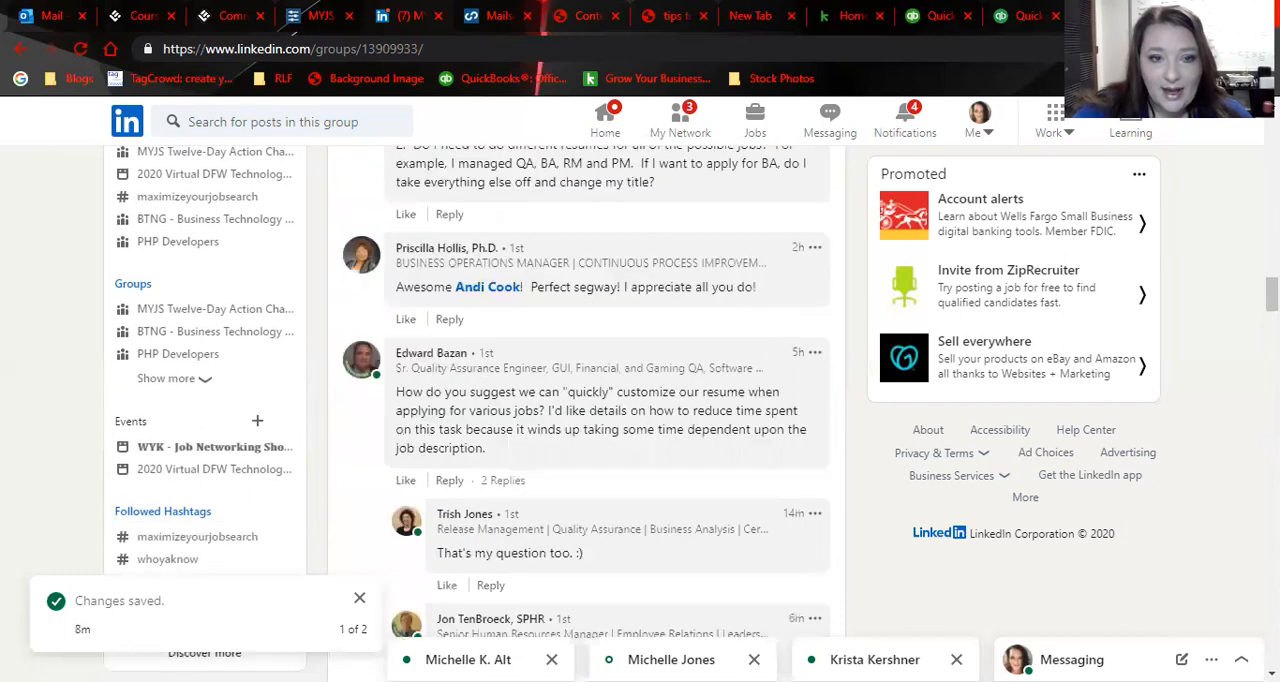
scroll("down", 3)
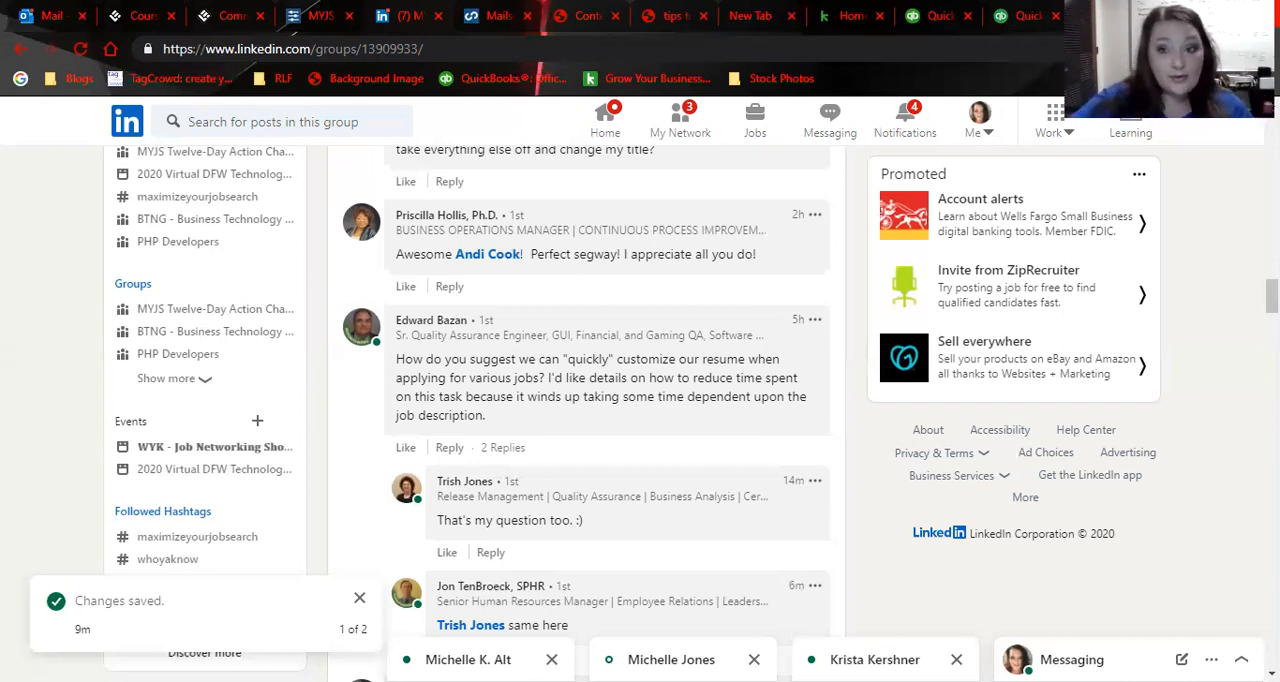
mouse_move(1072, 386)
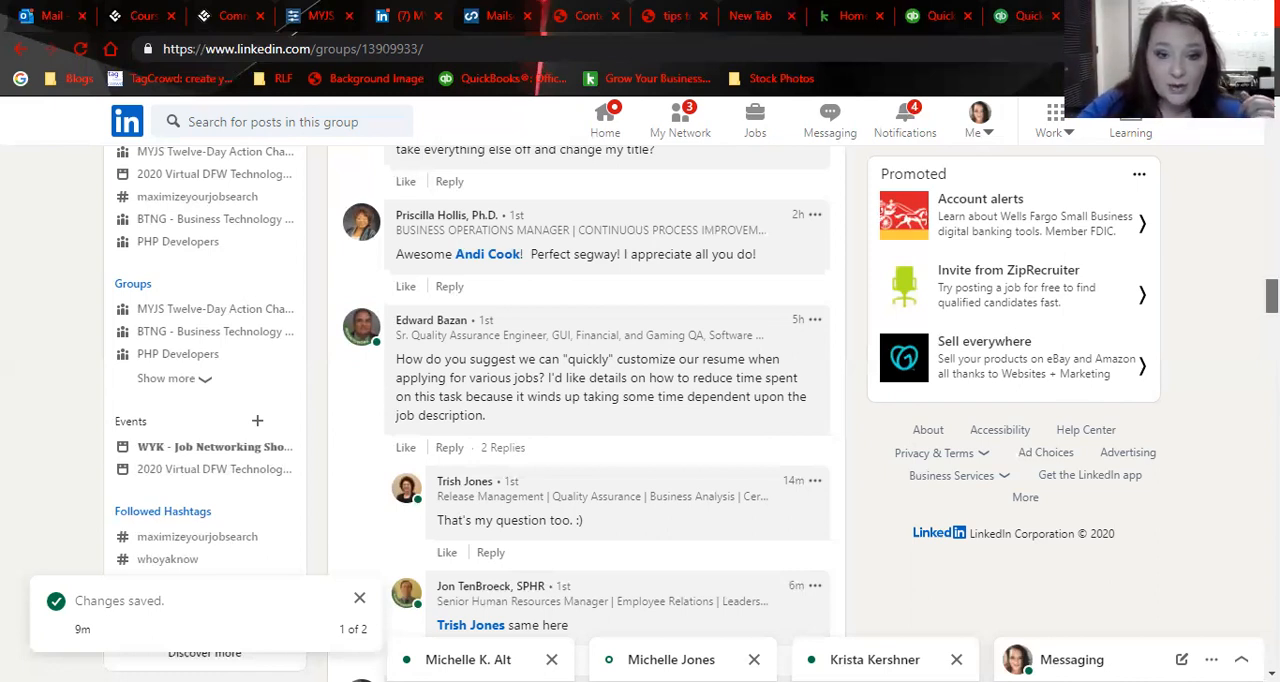
- Scroll to the question about quickly customizing a resume for various jobs and its replies
scroll("down", 3)
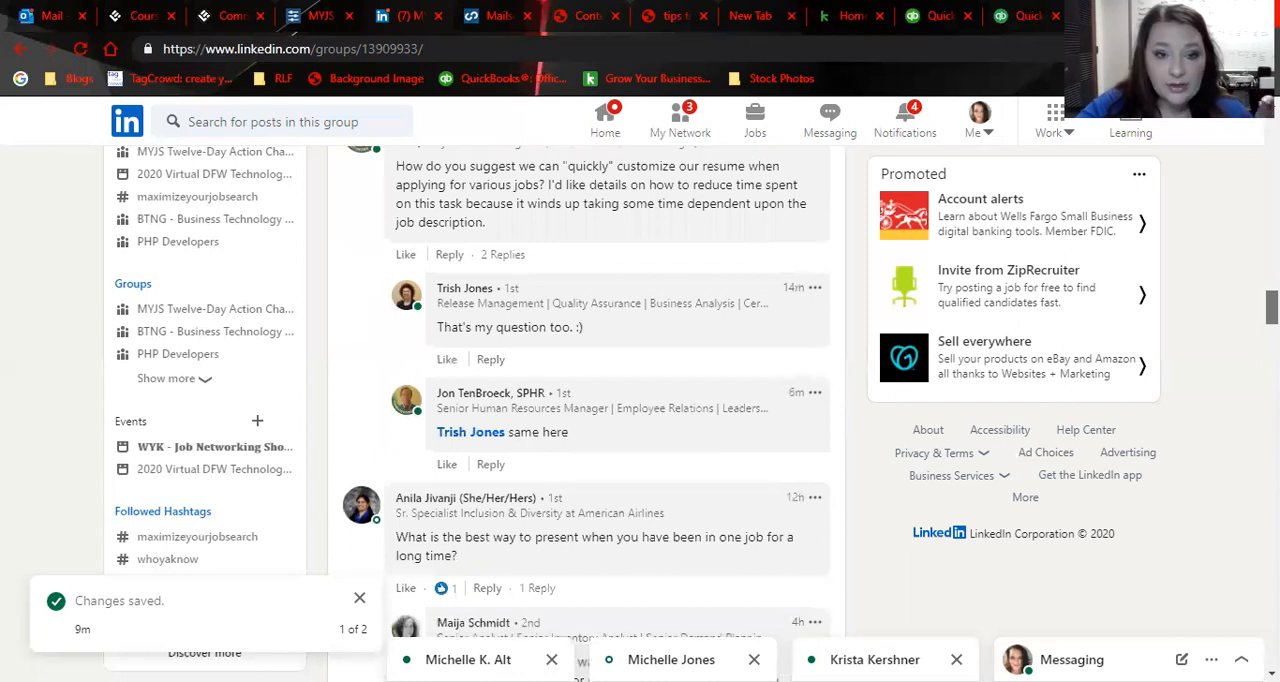
scroll("up", 3)
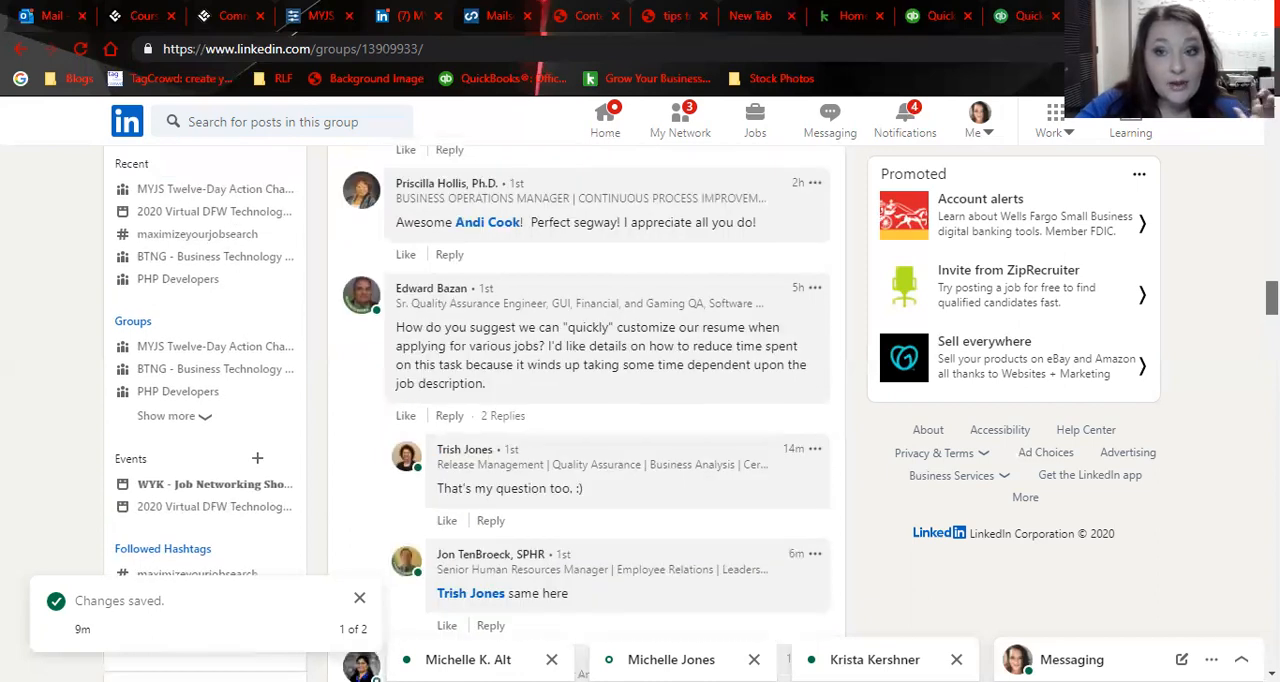
scroll("down", 3)
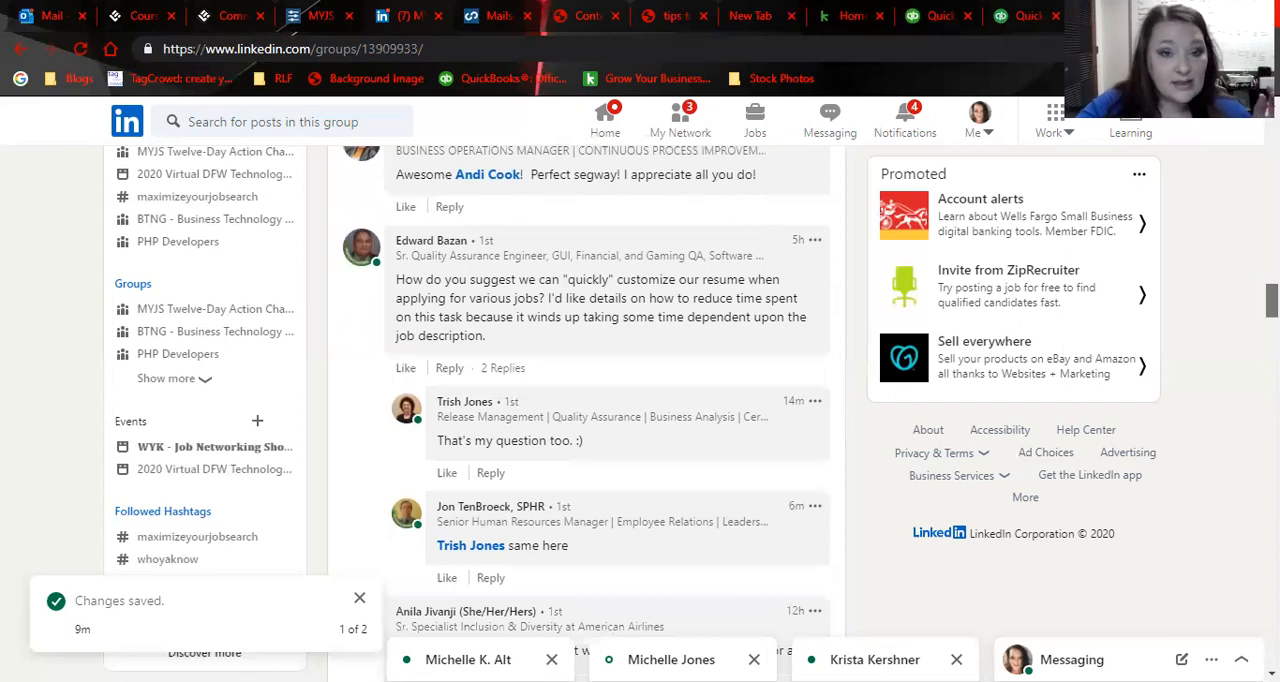
- Scroll to the question about presenting years spent in one job and its reply
scroll("down", 3)
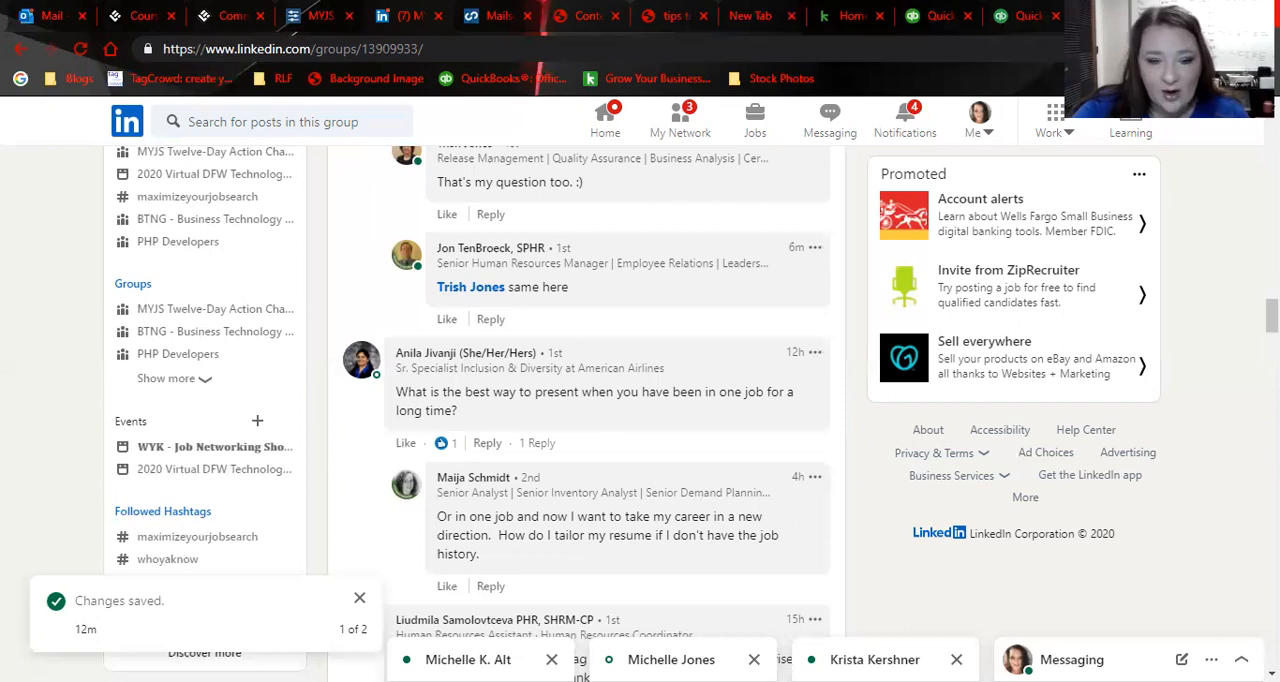
- Scroll to the questions about Tag Crowd keywords and quantifying duties on a resume
scroll("down", 3)
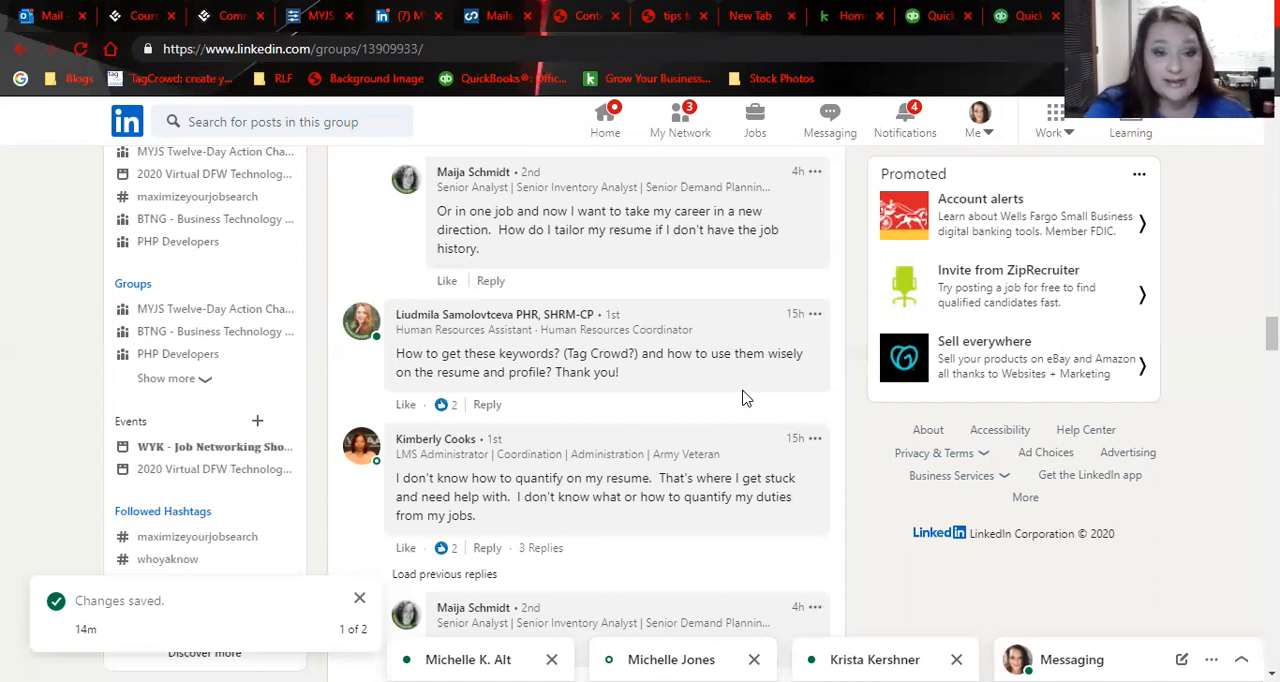
mouse_move(1228, 364)
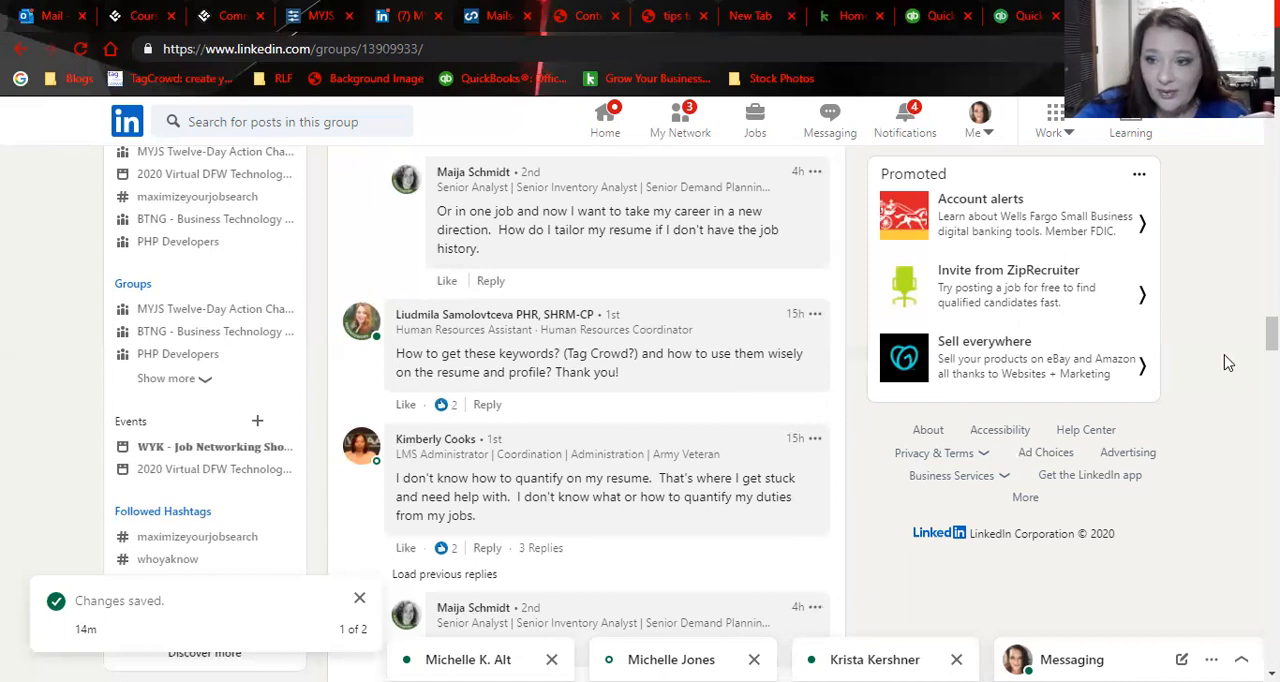
- Scroll to the replies on quantifying duties and the comments on time-consuming tailoring and keywords
scroll("down", 3)
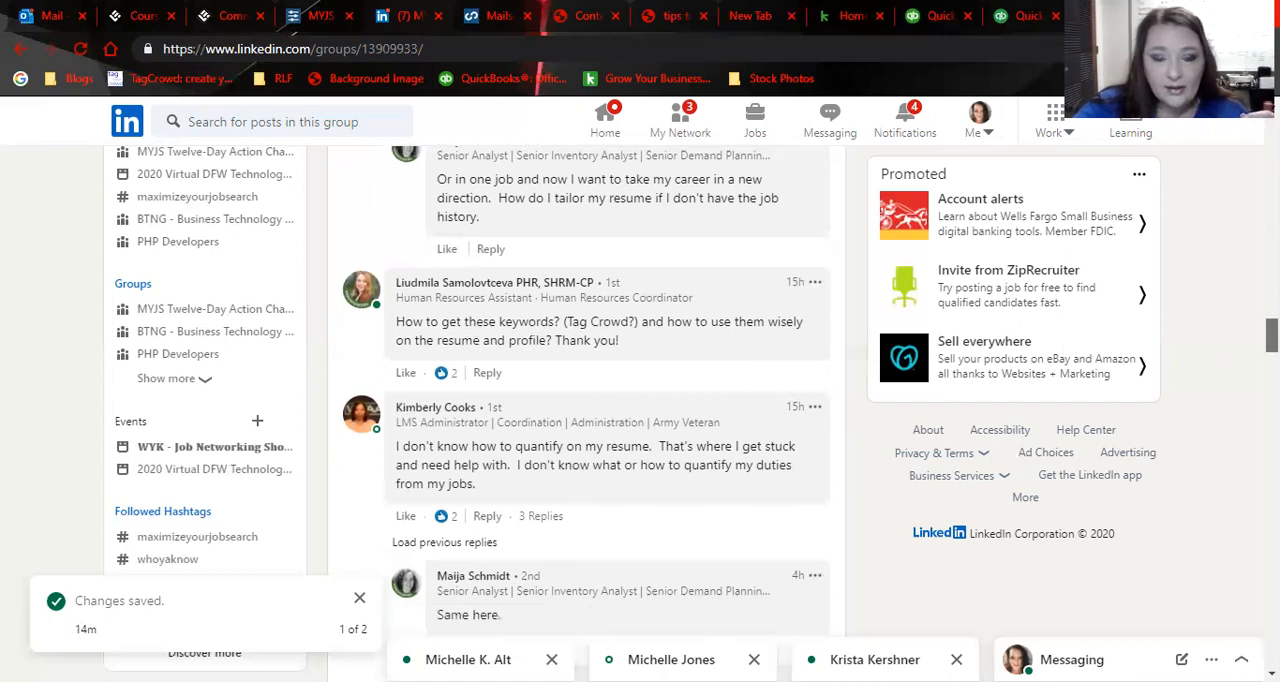
scroll("down", 3)
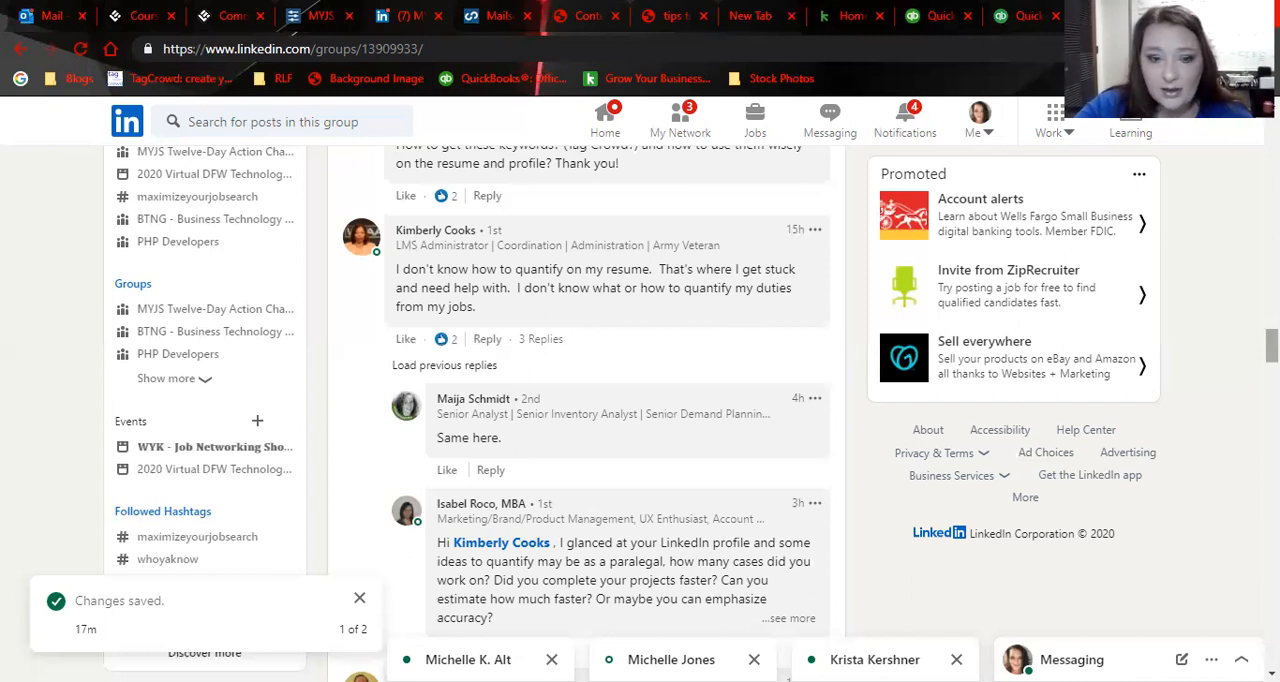
scroll("down", 3)
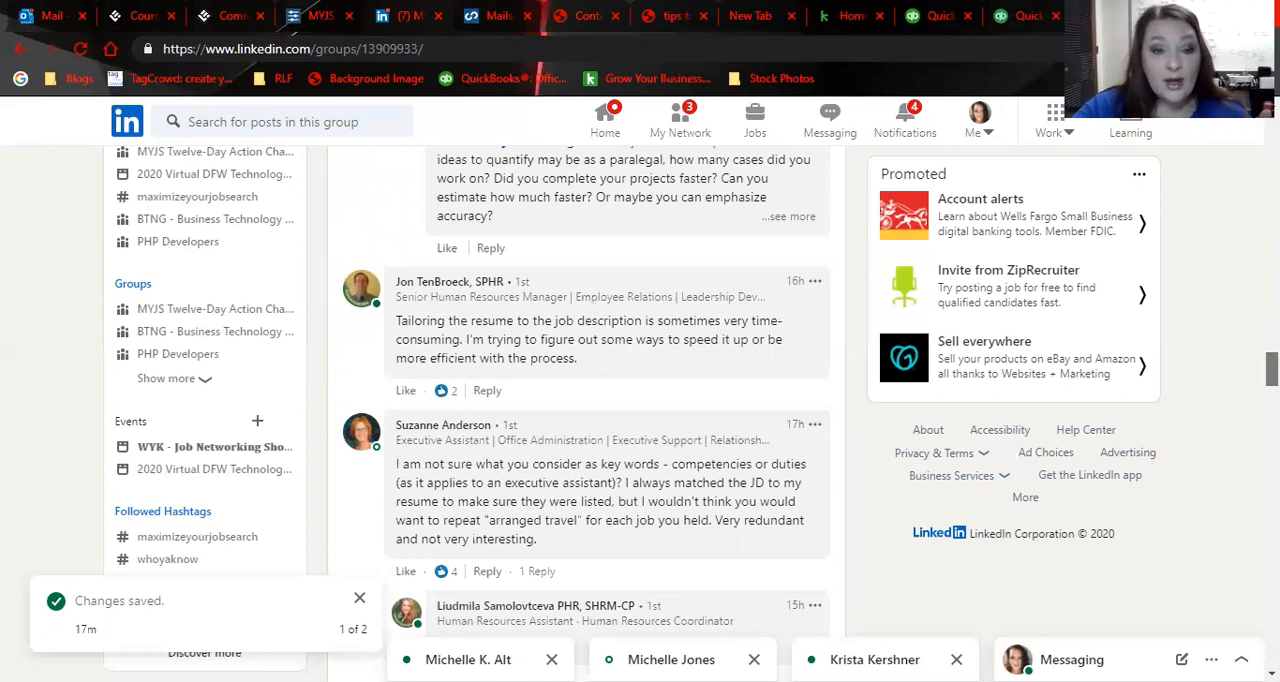
- Scroll past the keywords comment to the reply thanking Suzanne and the core-competencies tailoring question
scroll("down", 3)
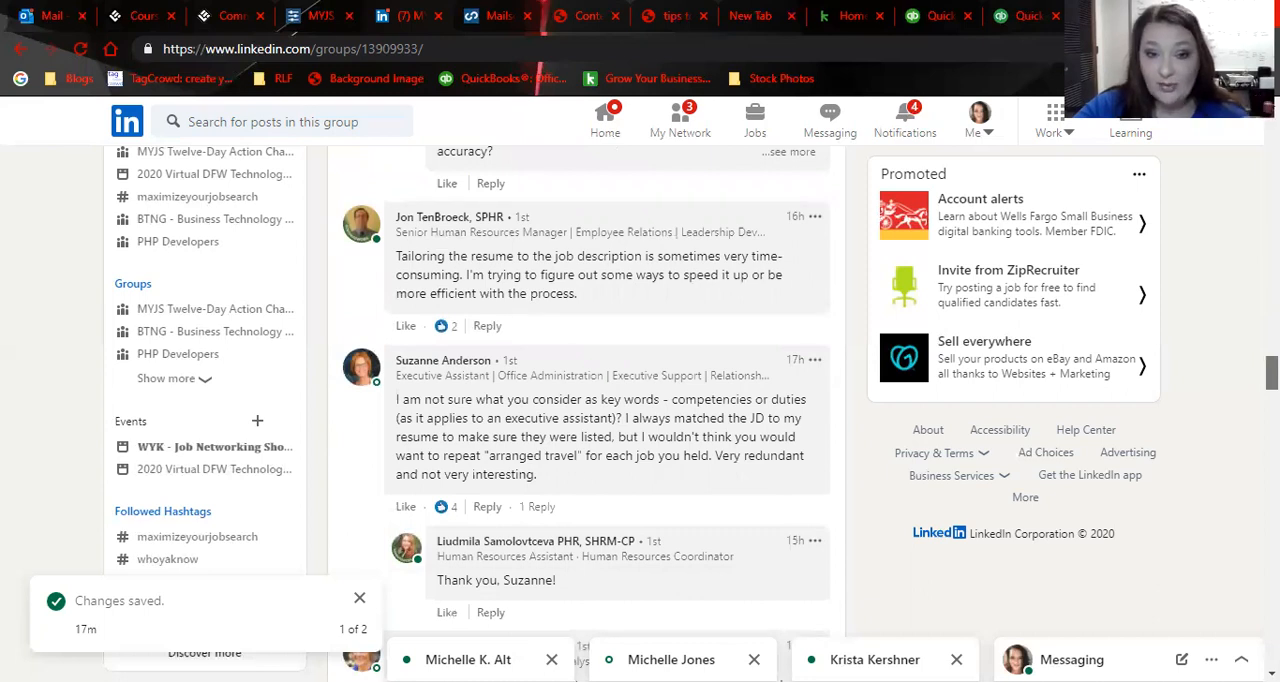
scroll("down", 3)
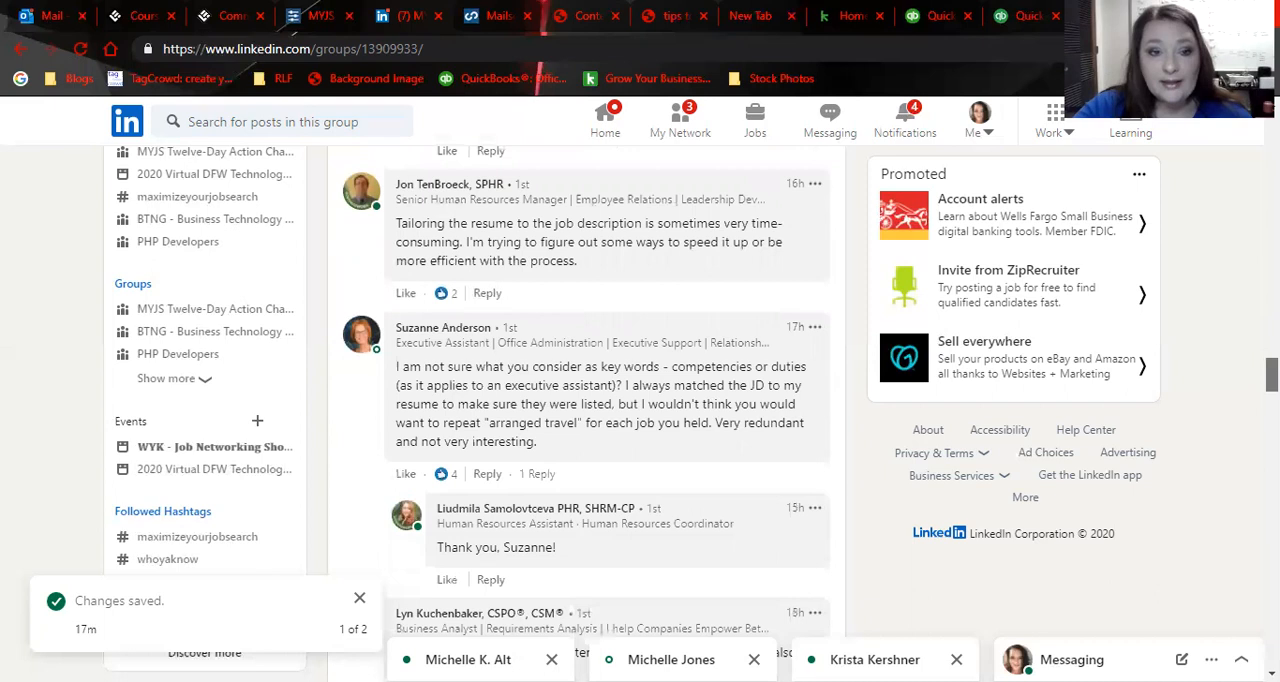
scroll("down", 3)
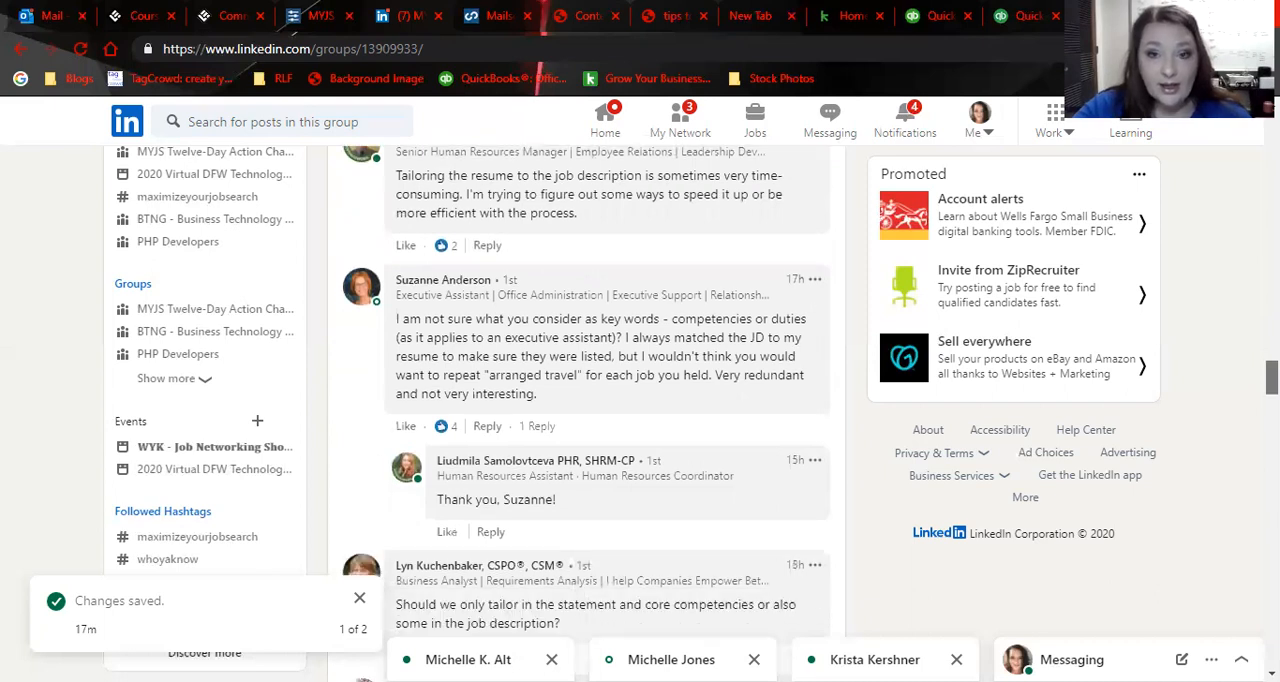
scroll("down", 3)
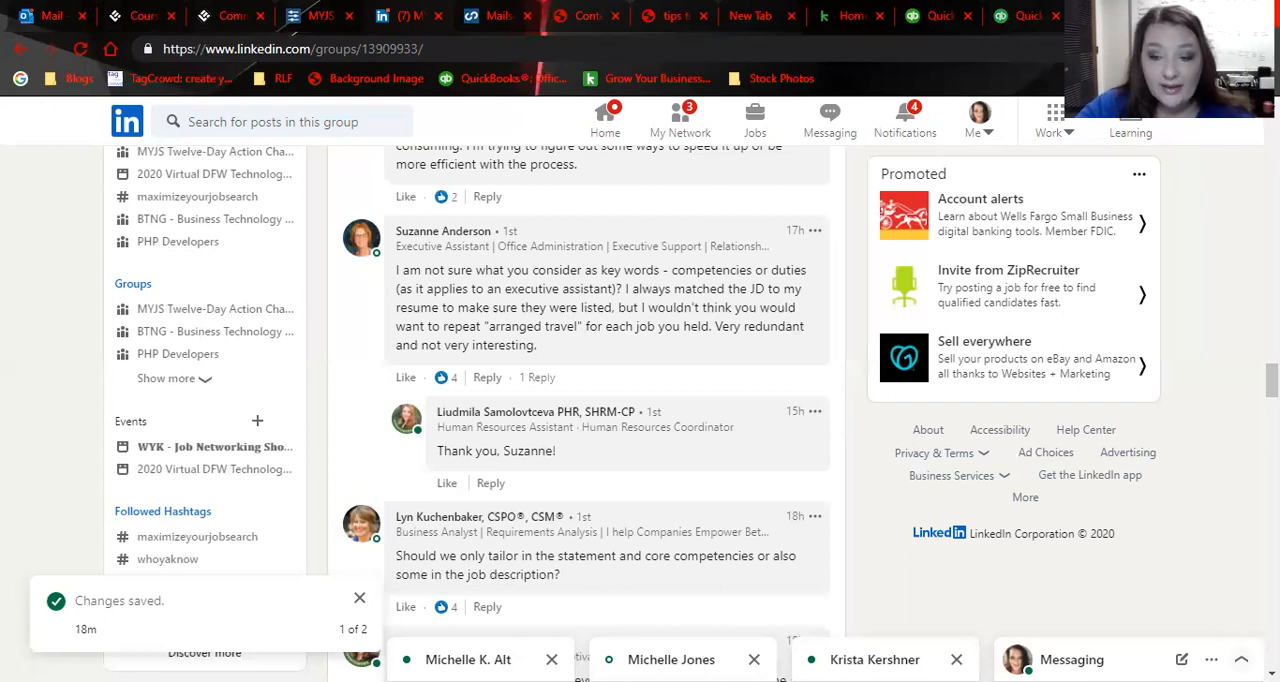
scroll("down", 3)
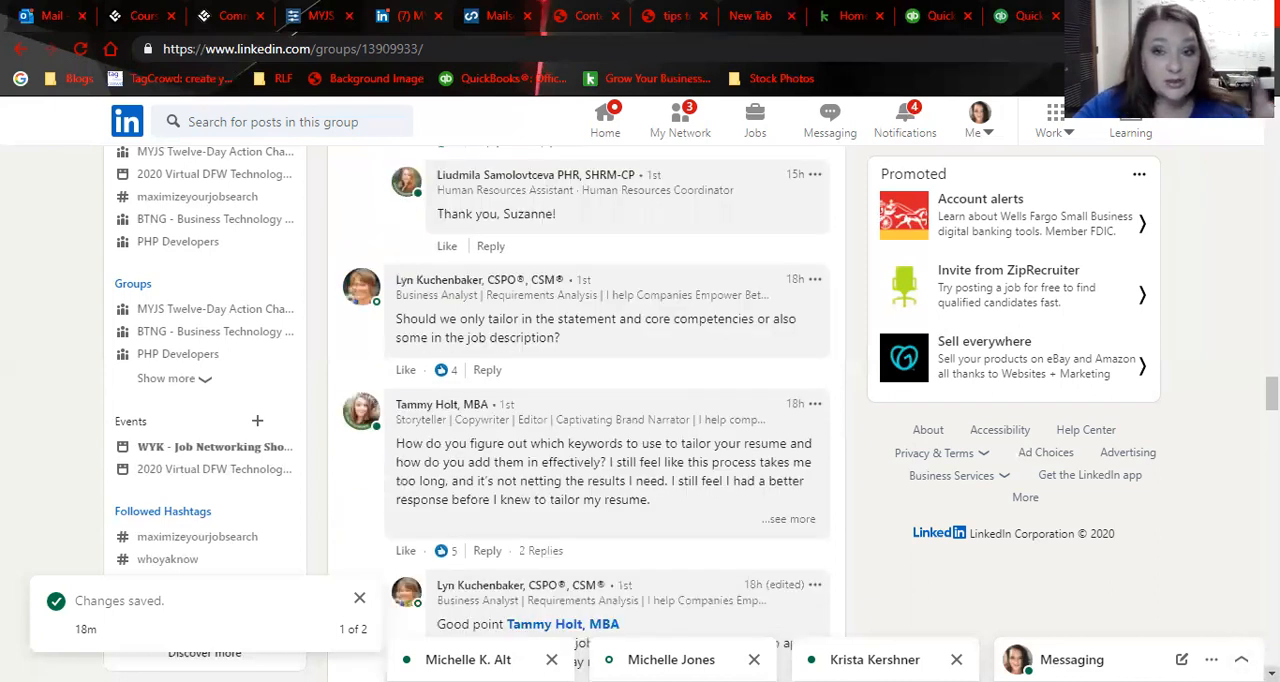
scroll("down", 3)
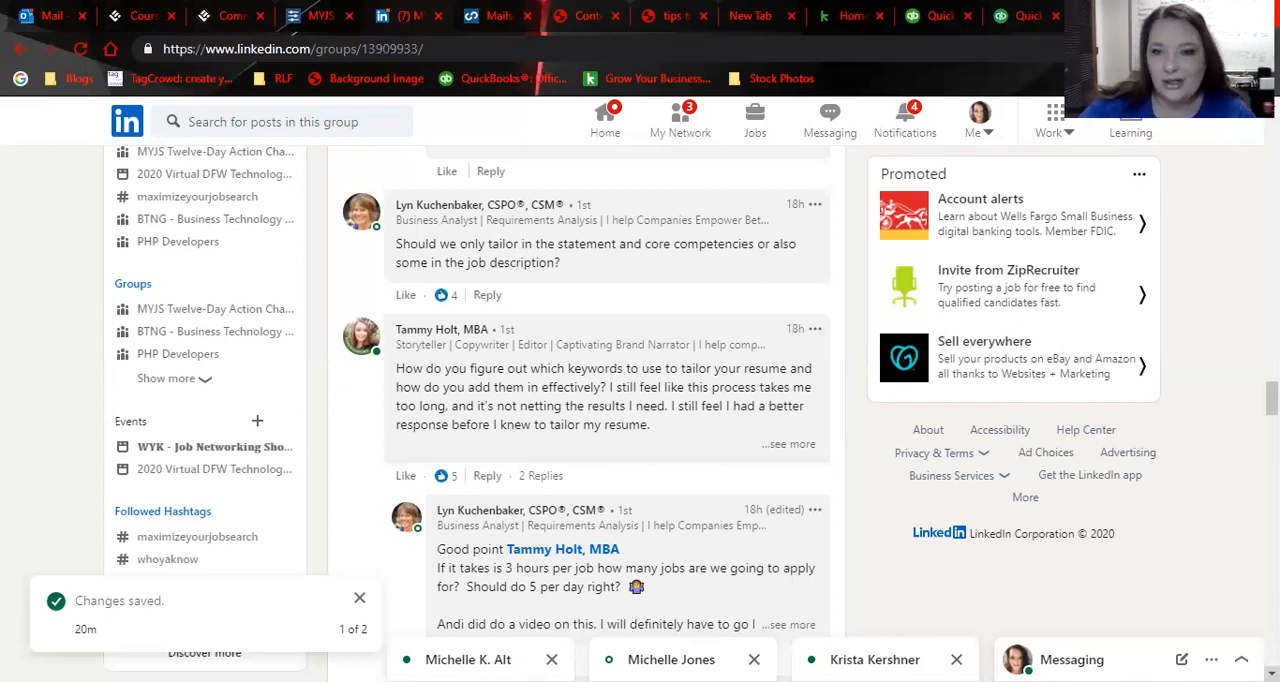
mouse_move(1218, 630)
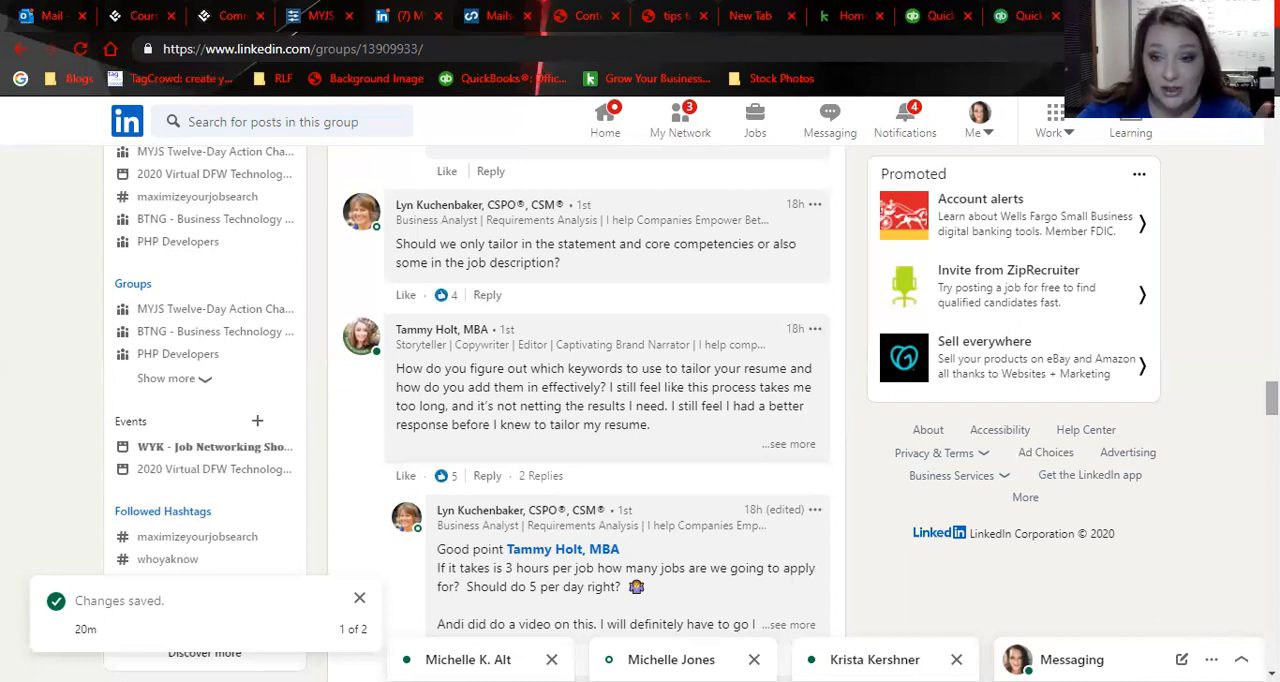
scroll("down", 3)
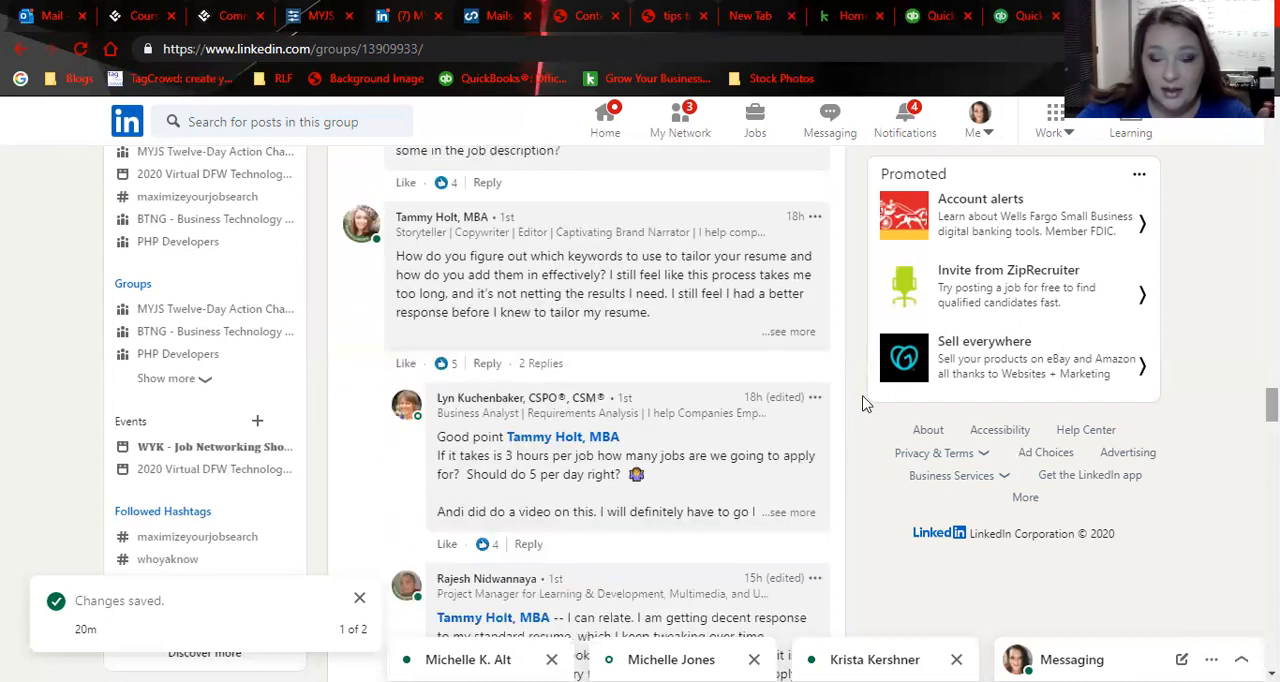
left_click(788, 332)
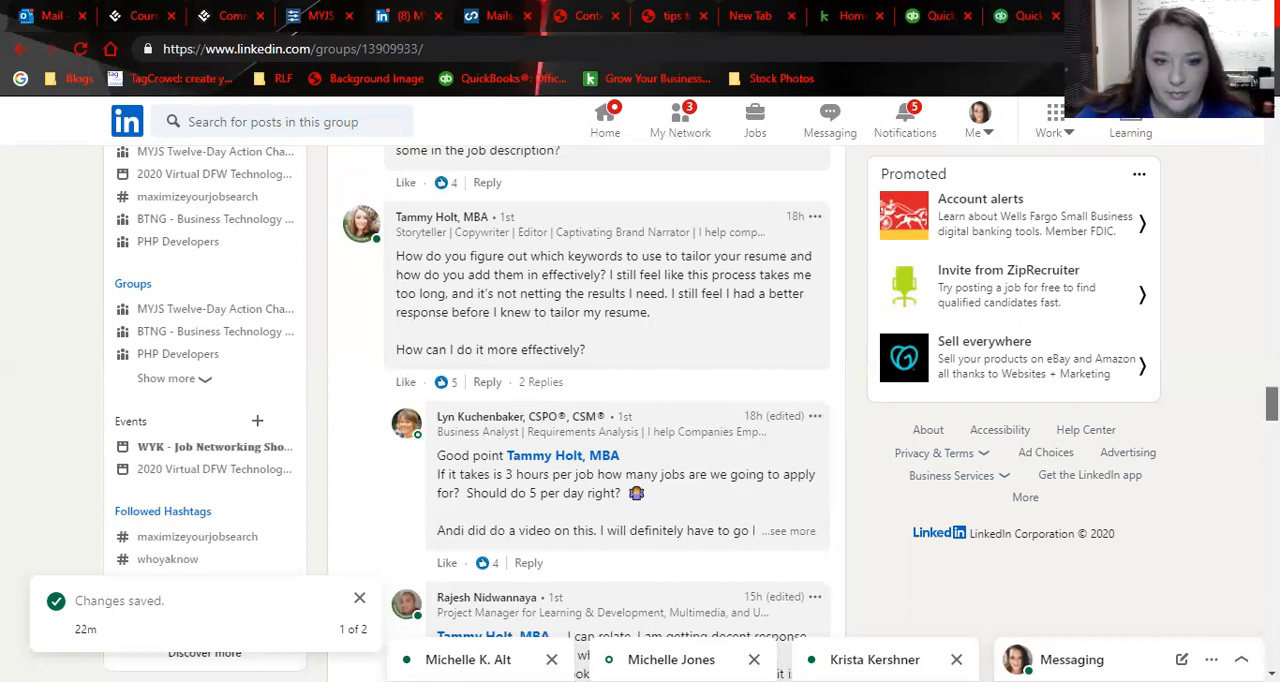
scroll("down", 3)
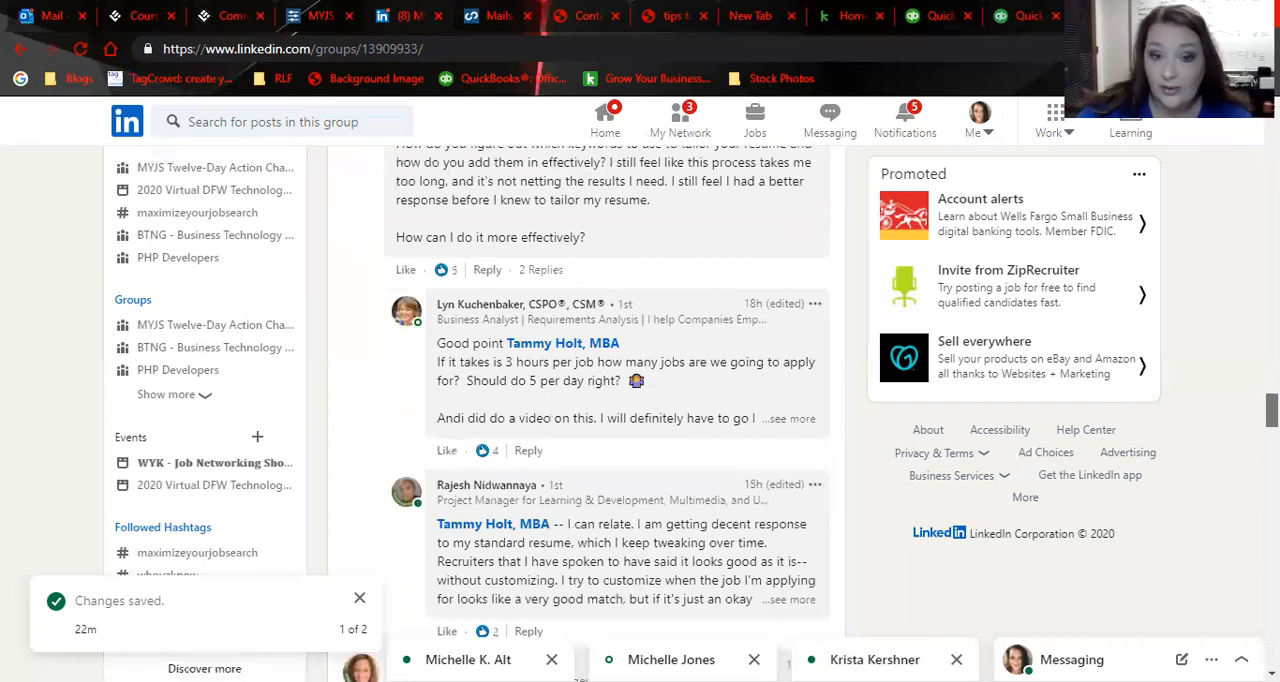
scroll("up", 3)
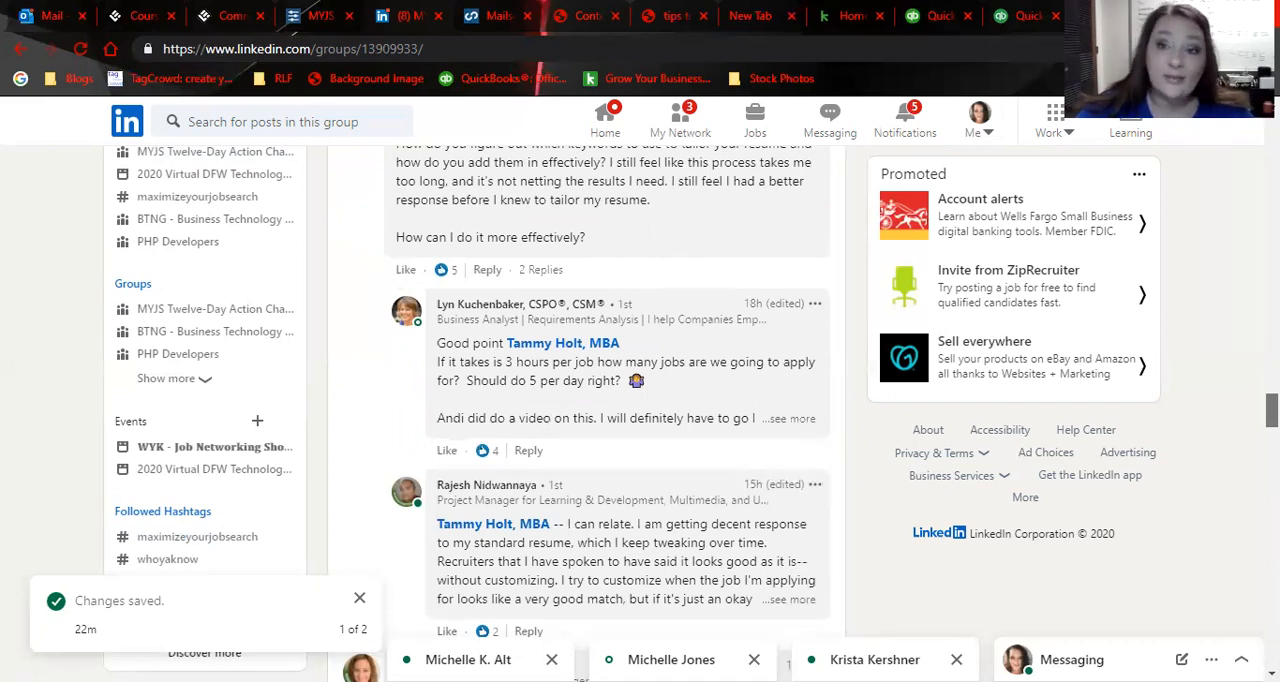
scroll("down", 3)
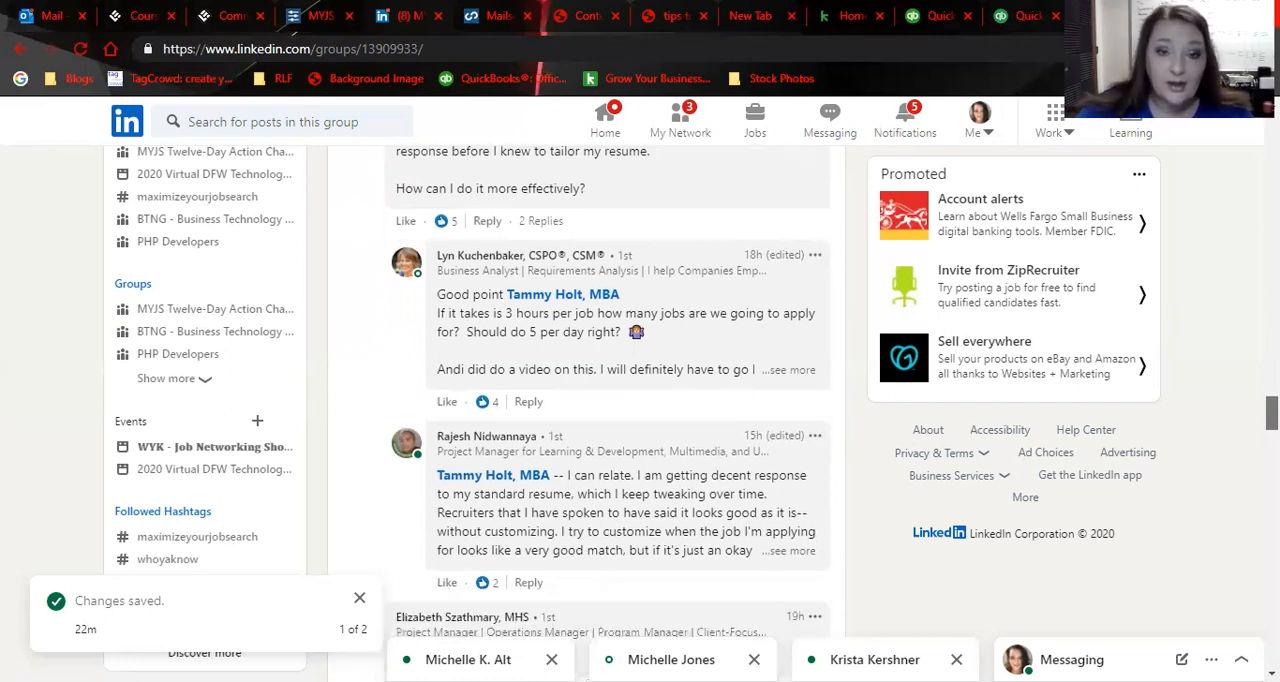
scroll("down", 3)
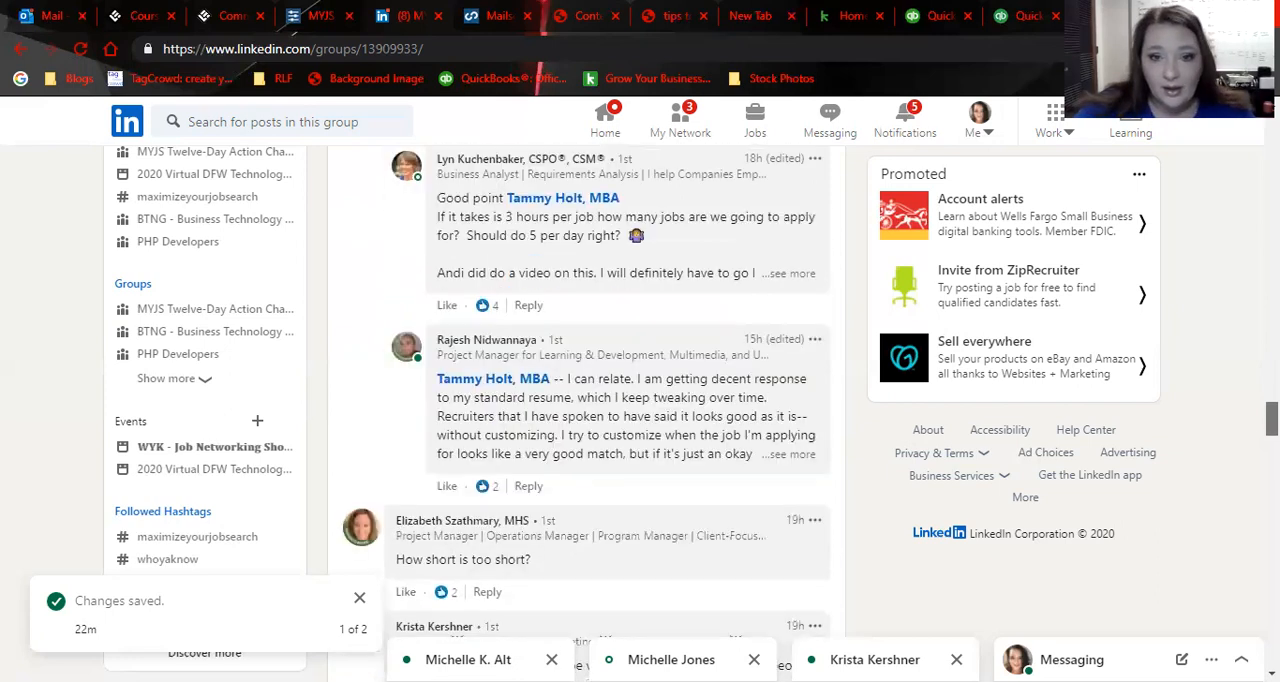
scroll("down", 3)
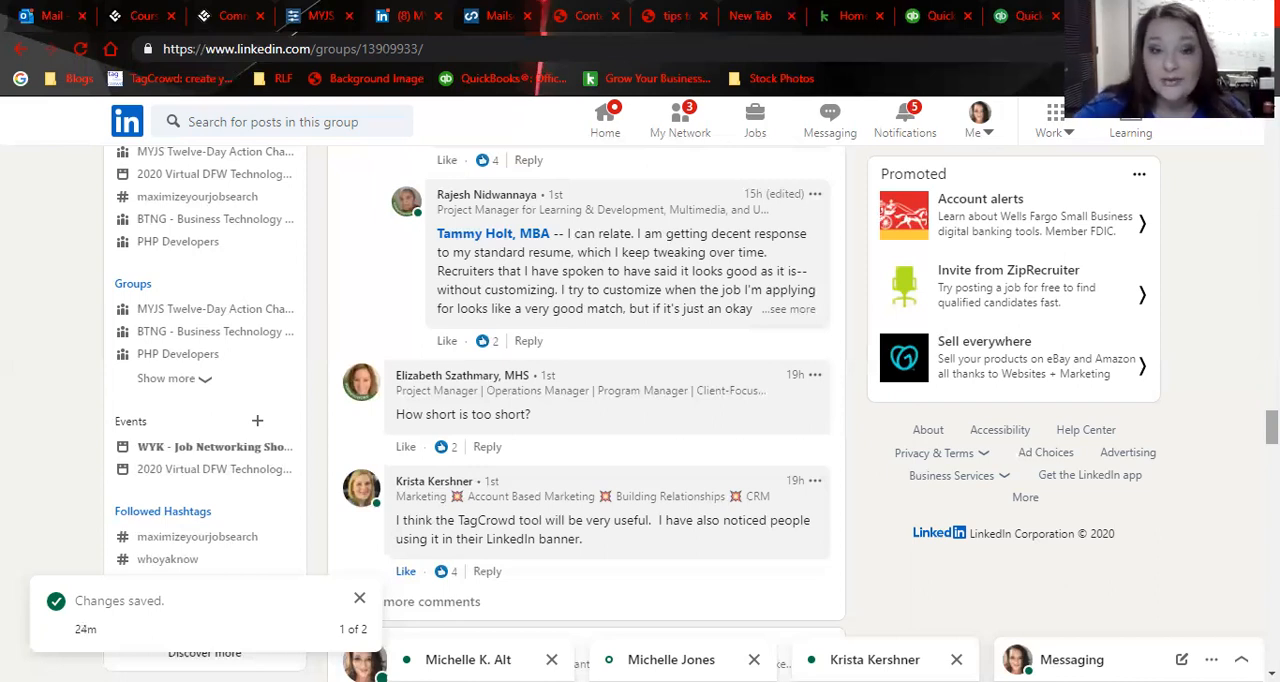
mouse_move(810, 584)
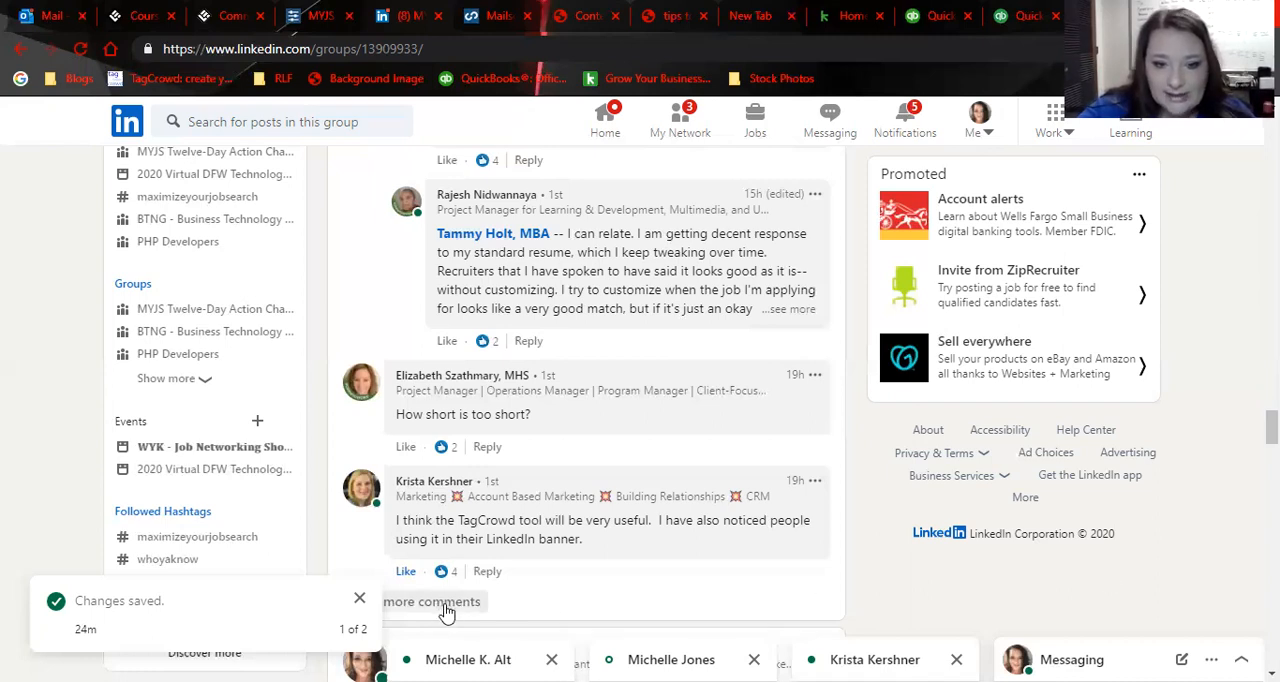
mouse_move(496, 610)
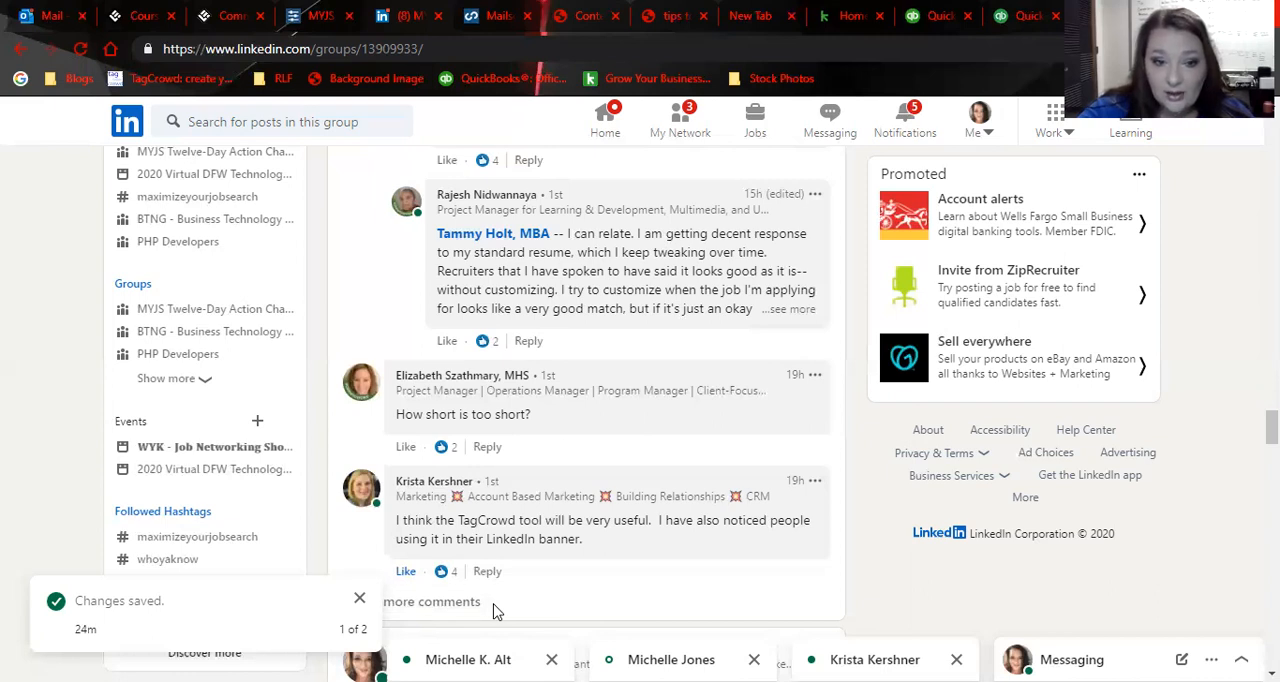
mouse_move(1212, 500)
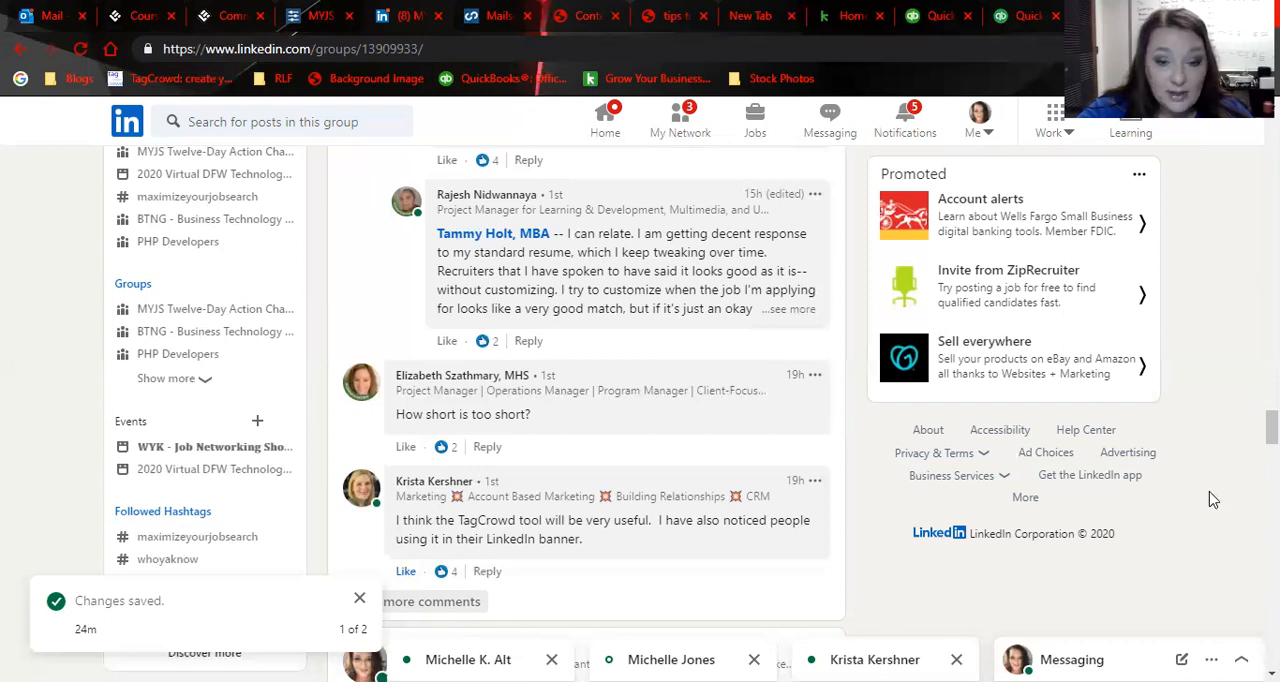
- Scroll down to reveal the newly loaded comment about how much to customize a resume
scroll("down", 3)
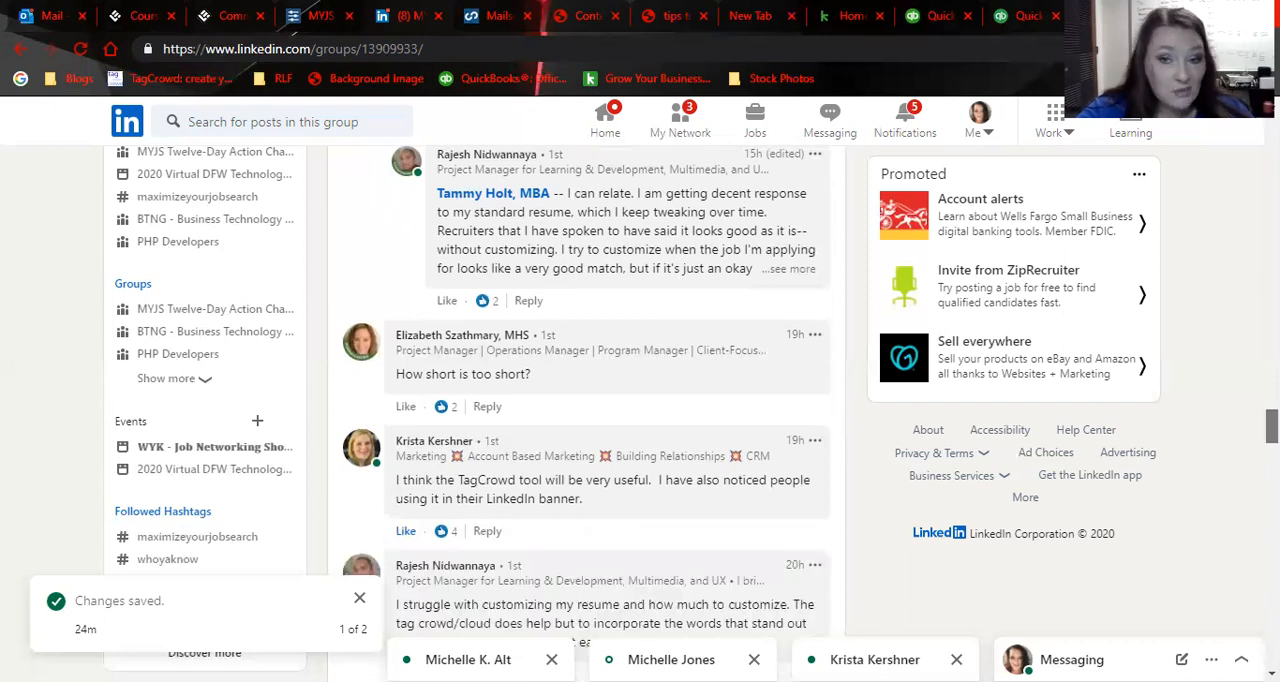
scroll("down", 3)
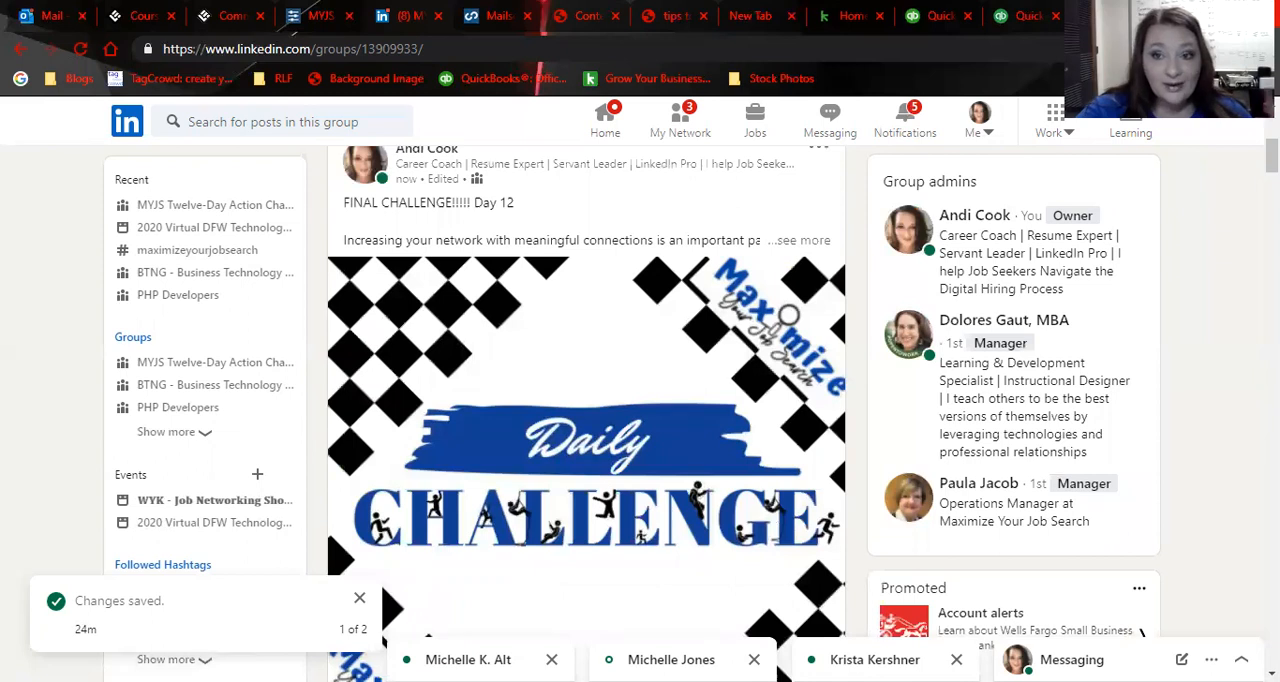
mouse_move(872, 88)
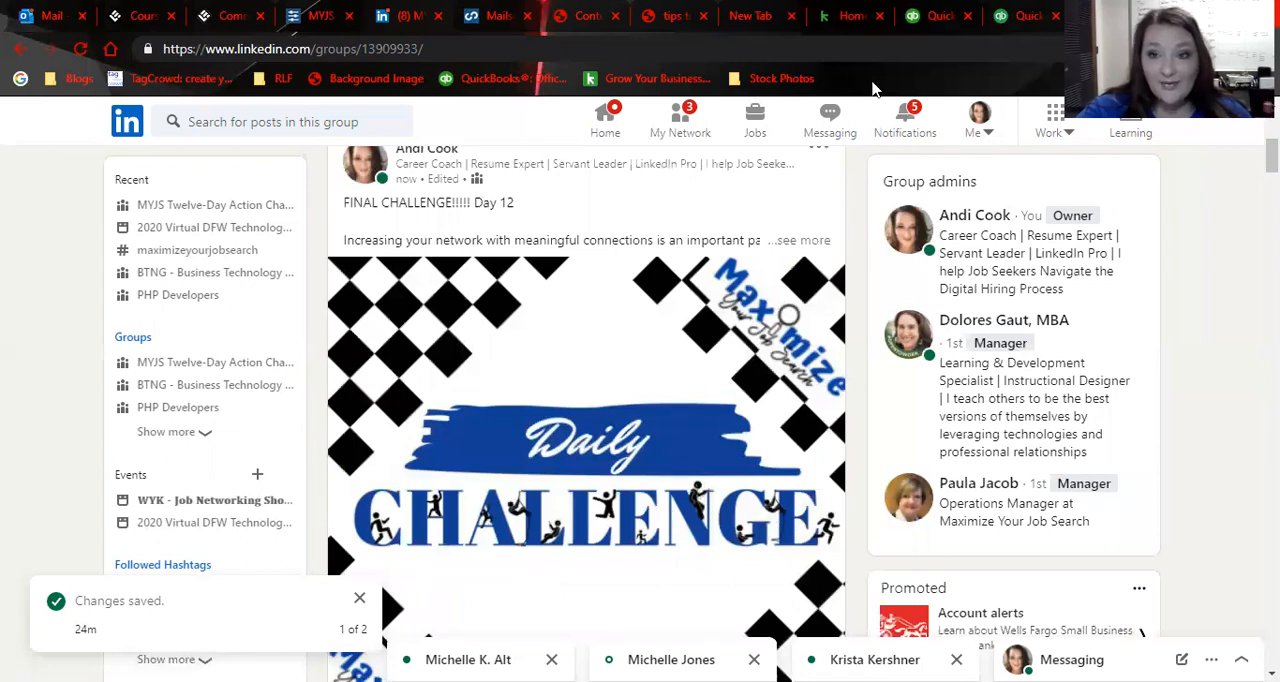